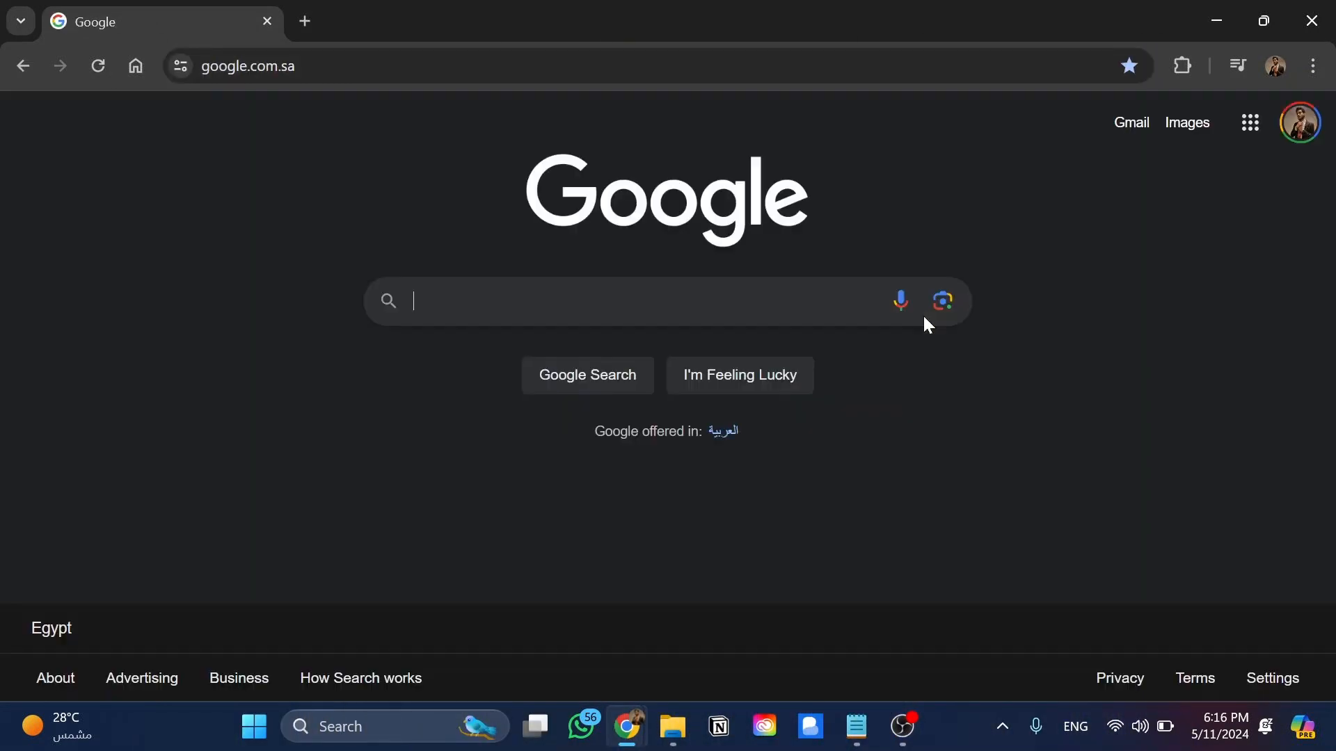
# Search Google for 'tiktok ads manager' using the suggestion after typing 'Tik'
pyautogui.write('Tik')
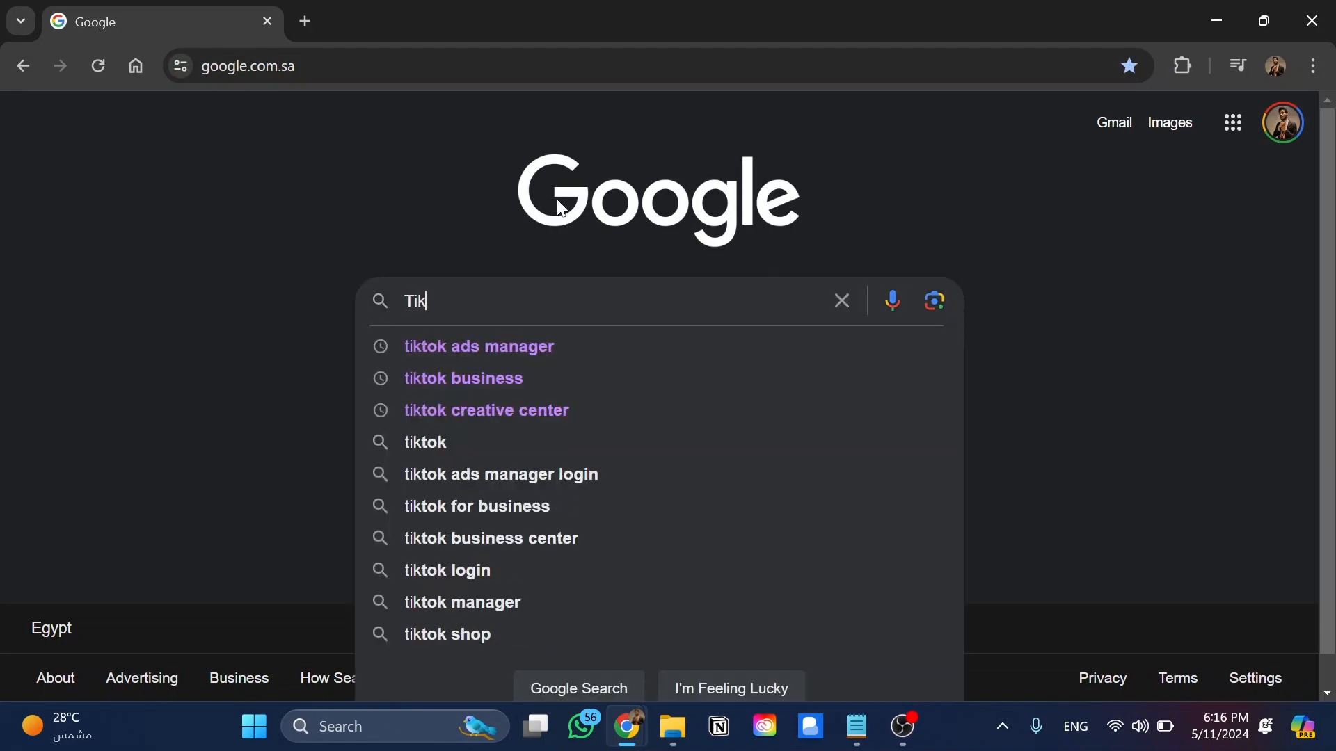
pyautogui.click(477, 345)
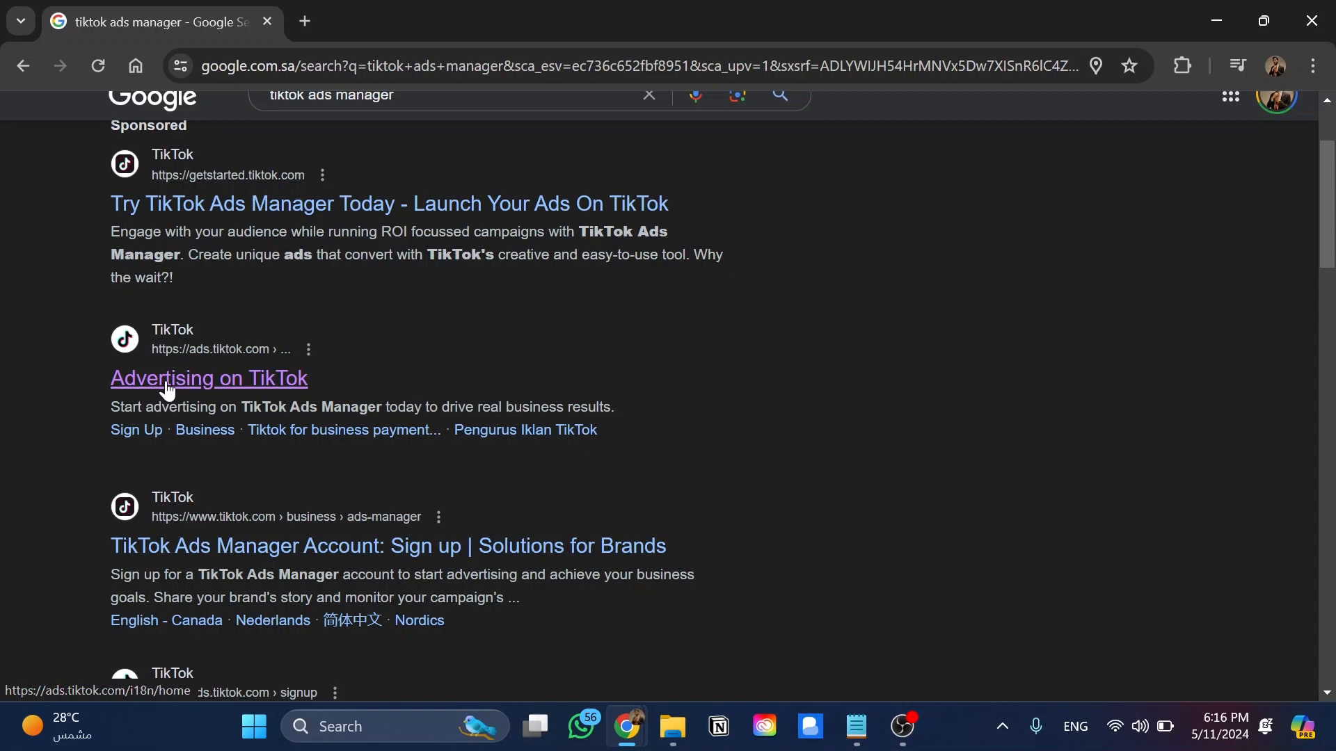
# Open Advertising on TikTok and create a Website conversions campaign, continuing to the ad group
pyautogui.click(208, 378)
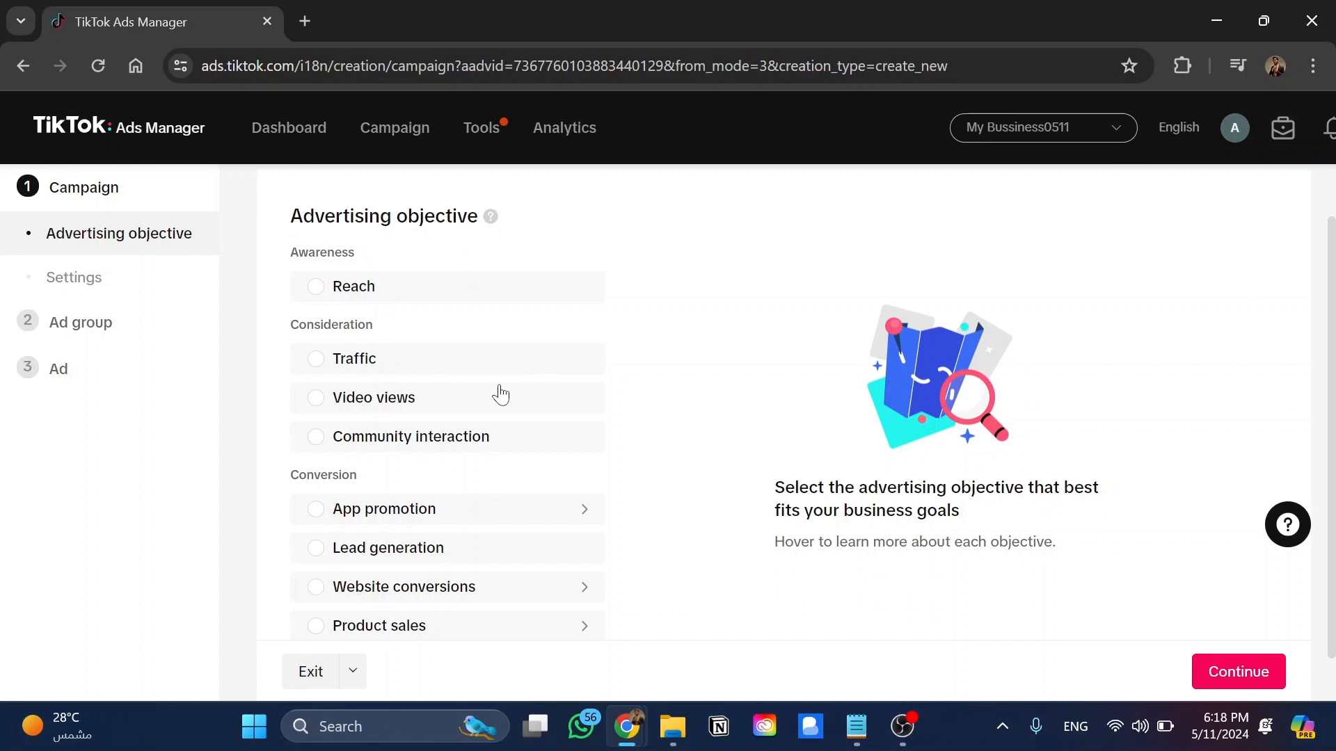
pyautogui.scroll(-3)
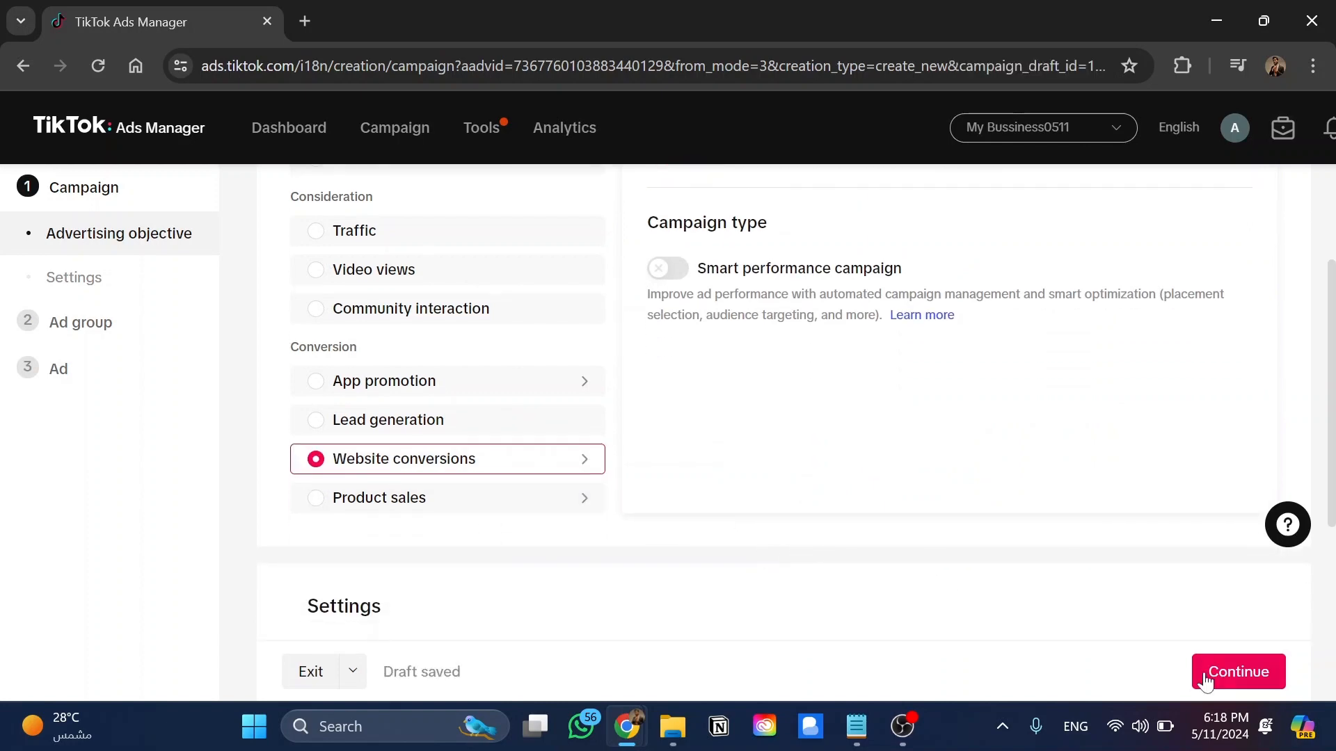
pyautogui.click(1236, 672)
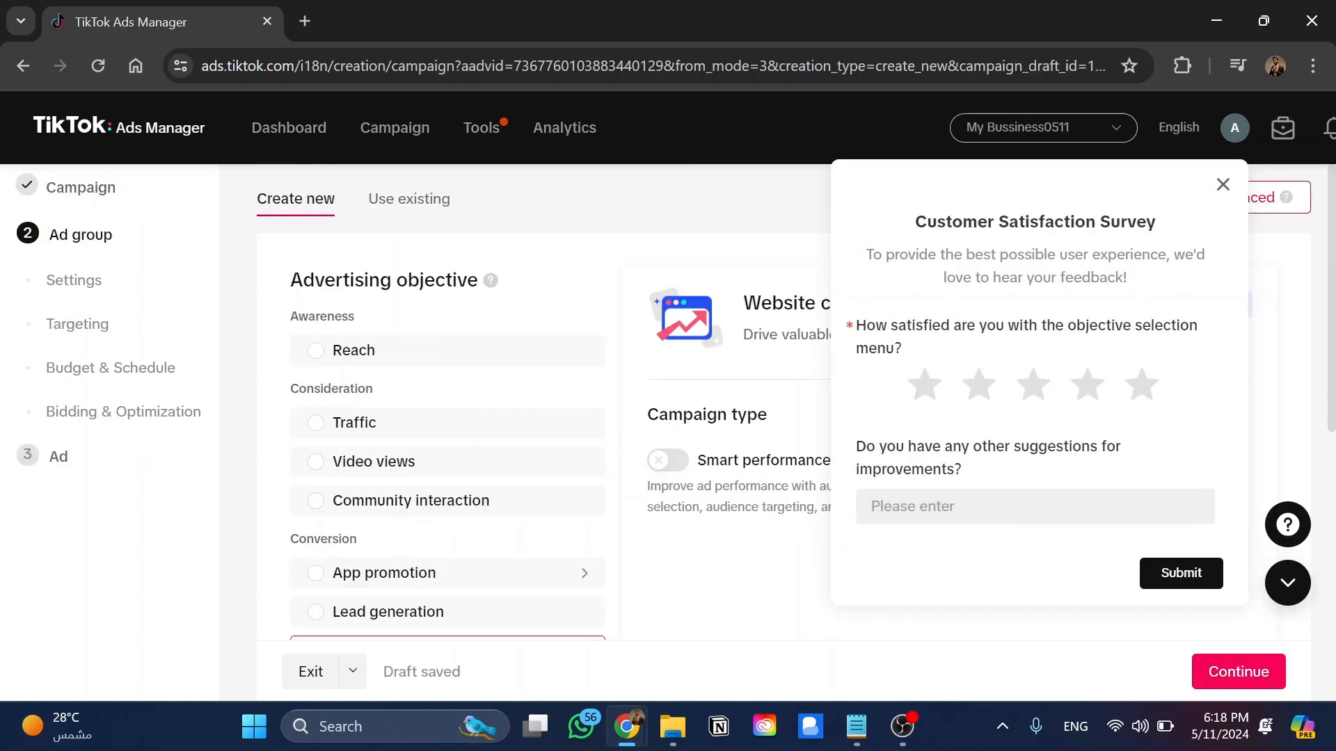
# Close the satisfaction survey and scroll to the empty TikTok Pixel under Website optimization location
pyautogui.click(1237, 671)
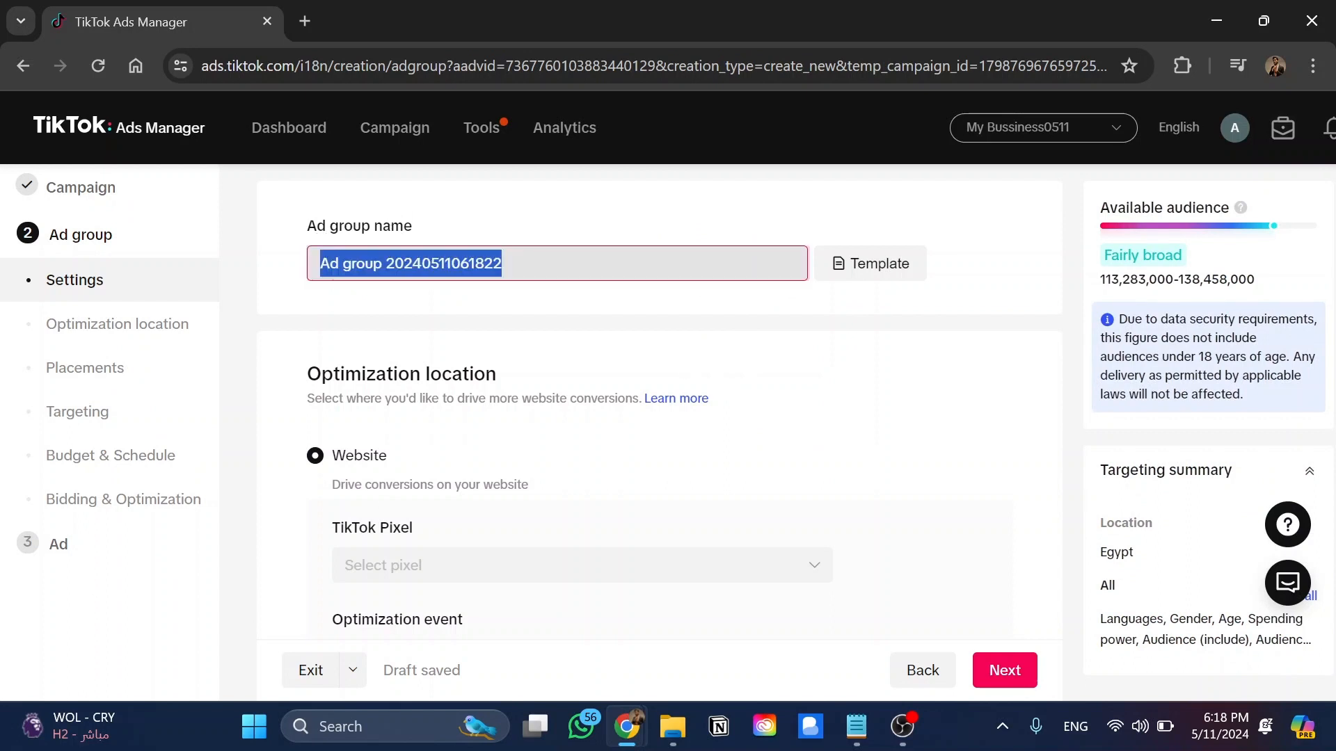
pyautogui.write('Ad num')
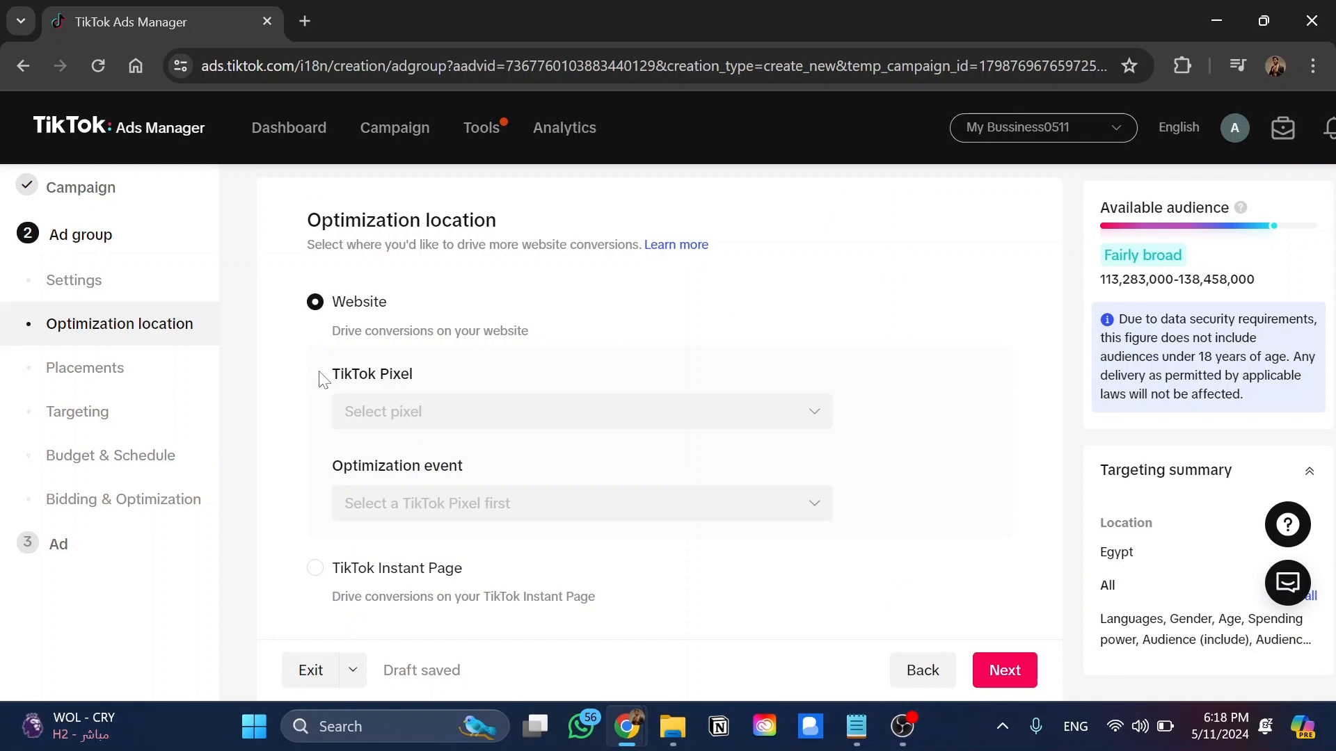
pyautogui.scroll(-3)
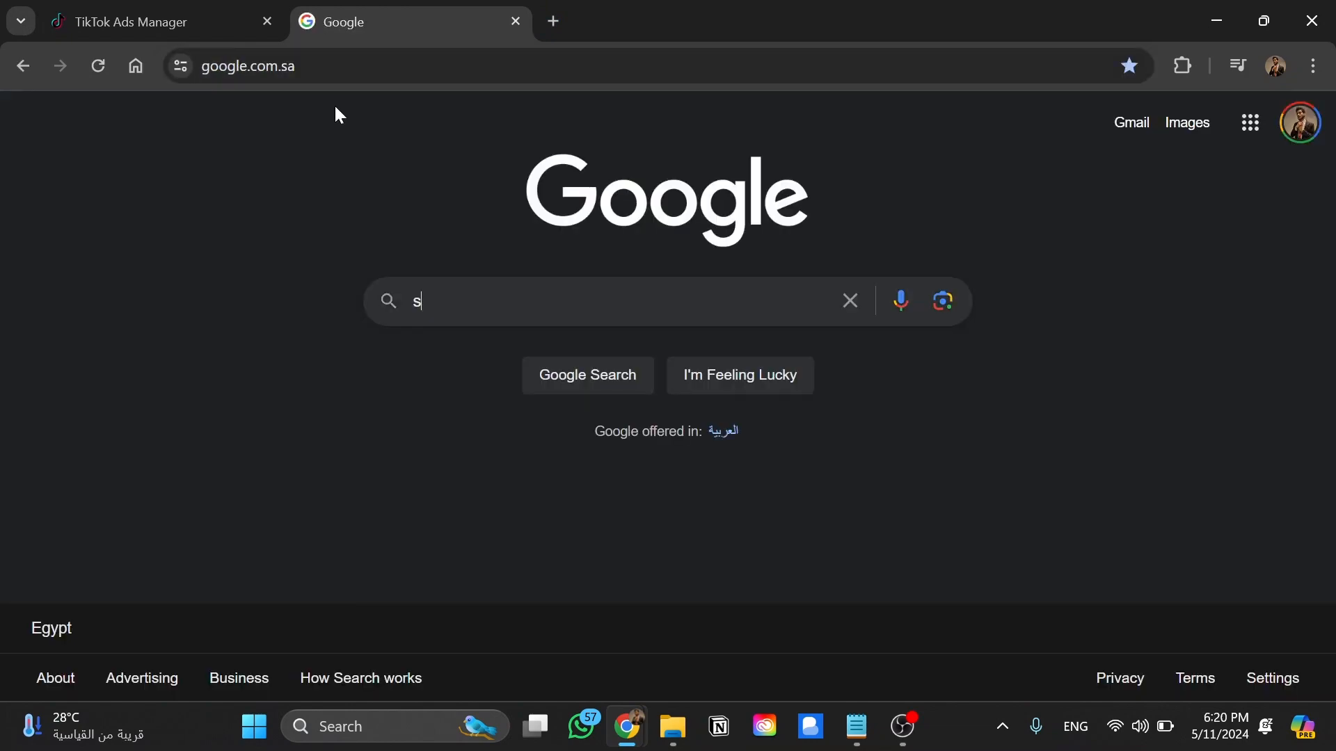
# Search Google for 'shopify' and open the store's Shopify admin home page
pyautogui.write('hopify')
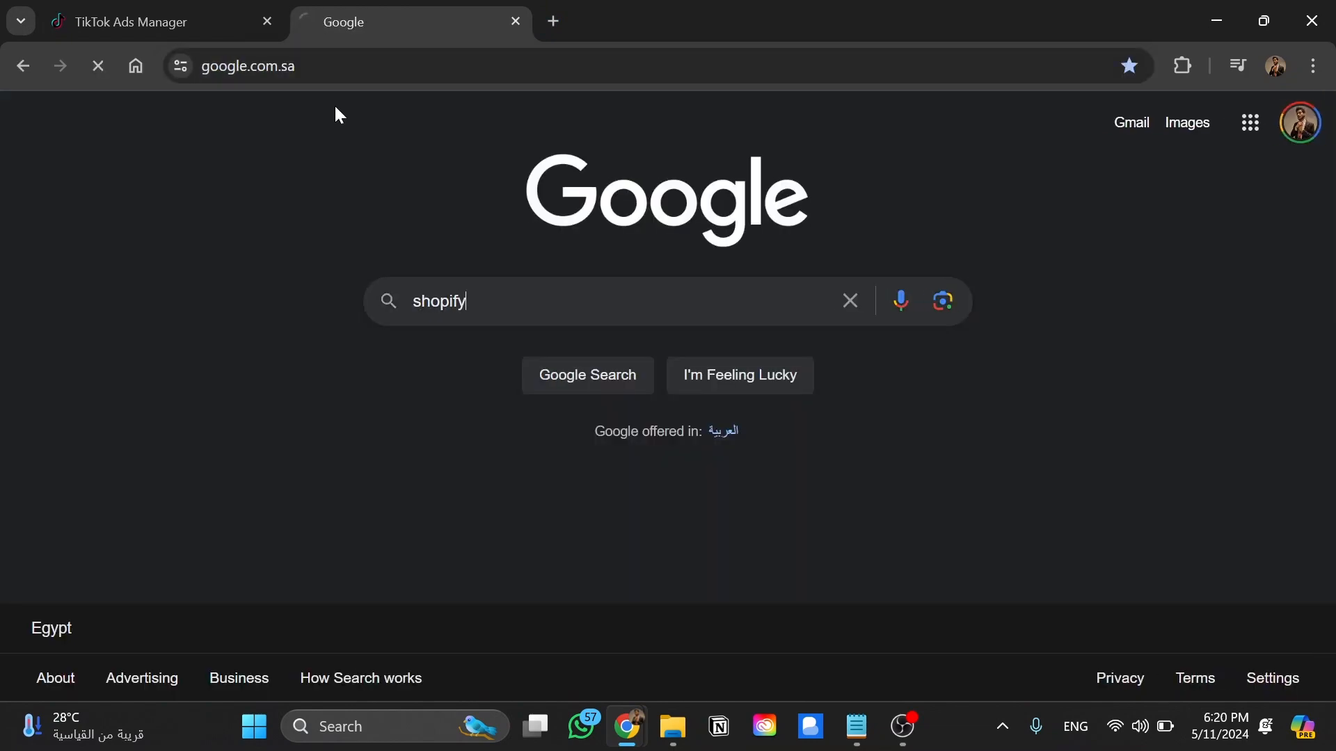
pyautogui.press('enter')
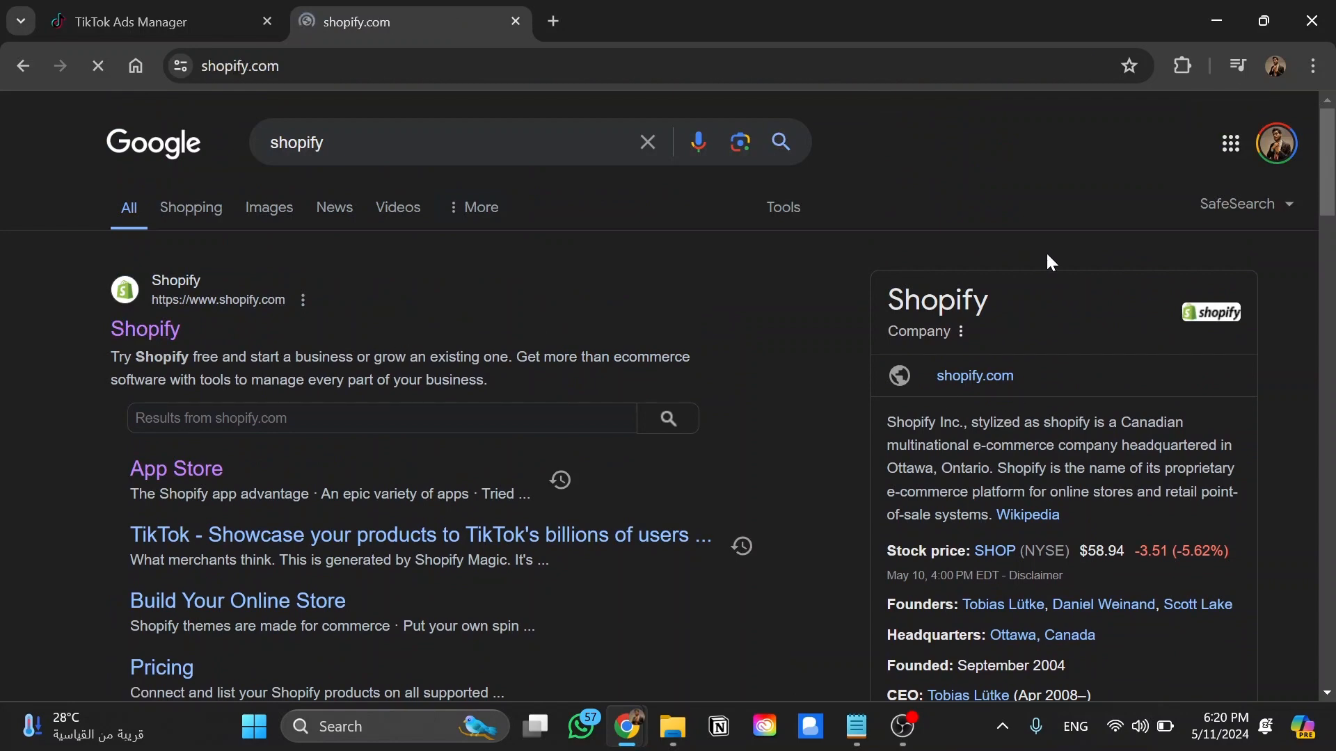
pyautogui.click(144, 329)
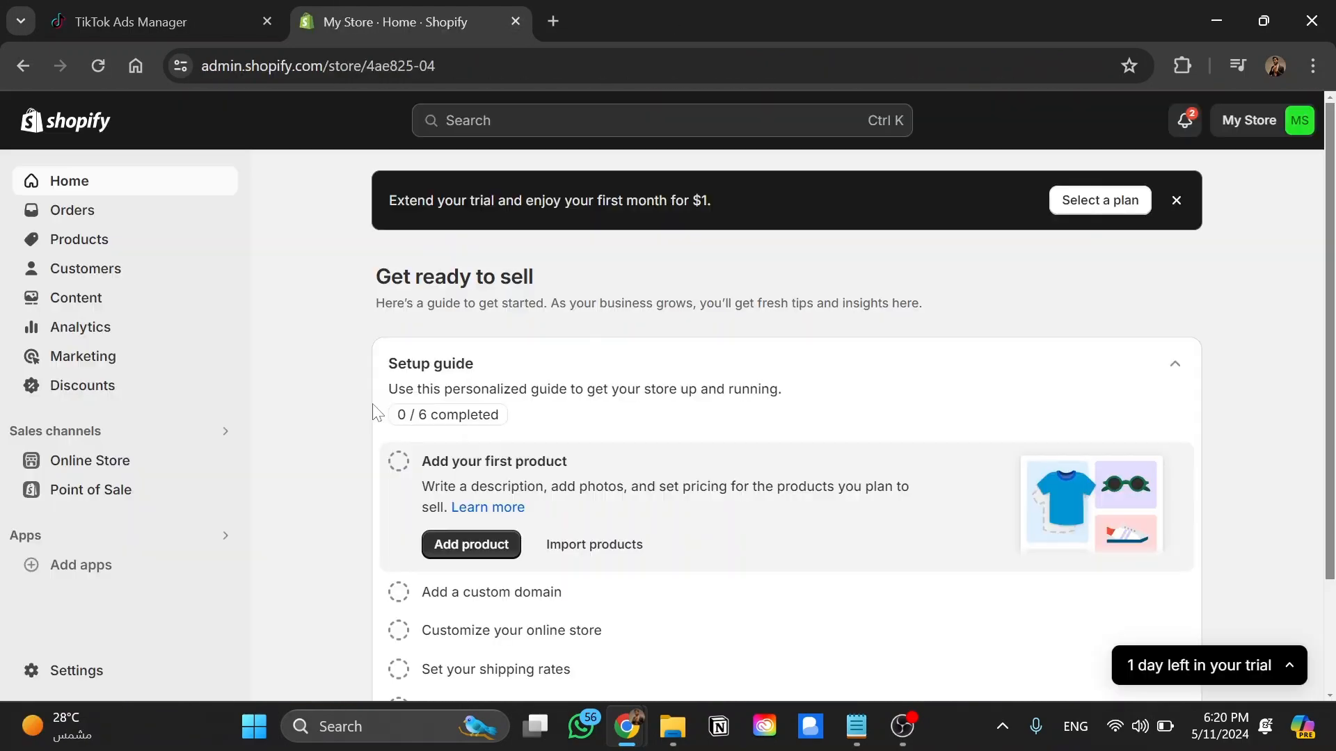
pyautogui.moveTo(90, 565)
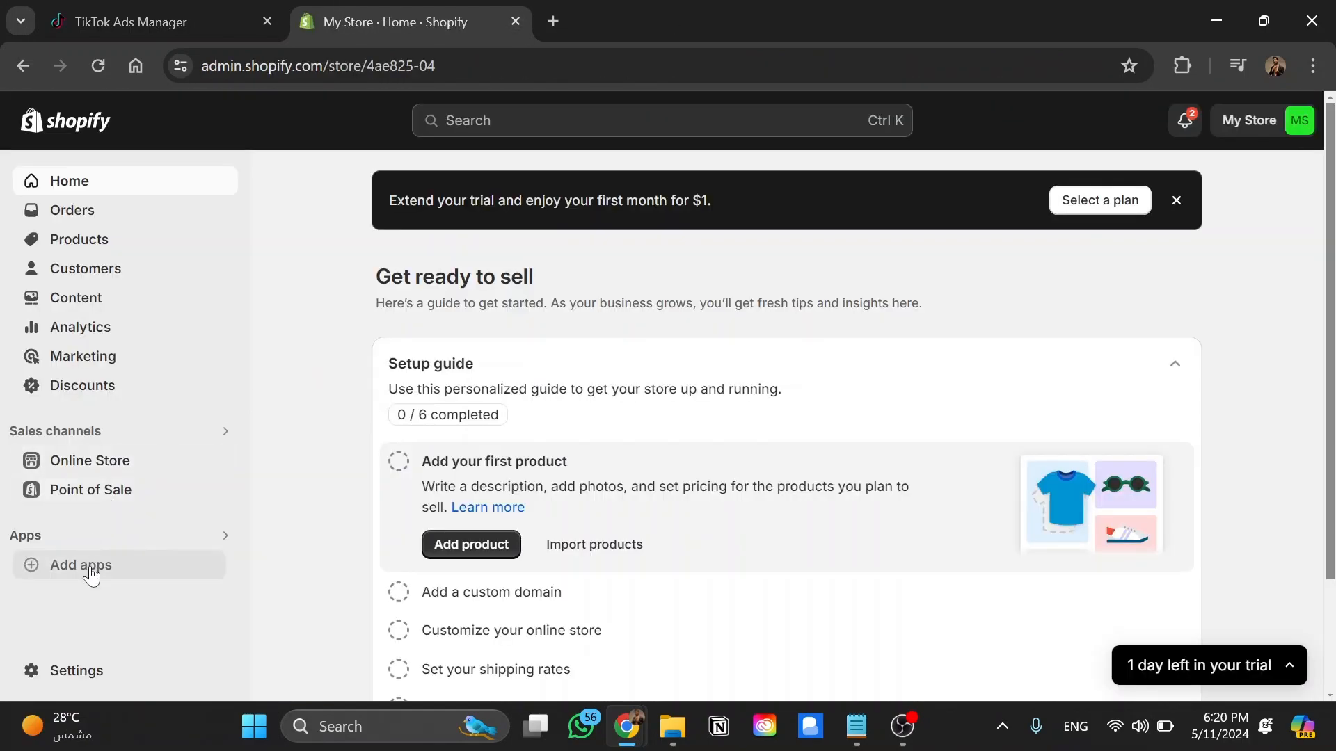
# Search Shopify apps for 'Tiktok' and open the TikTok app store listing
pyautogui.click(80, 565)
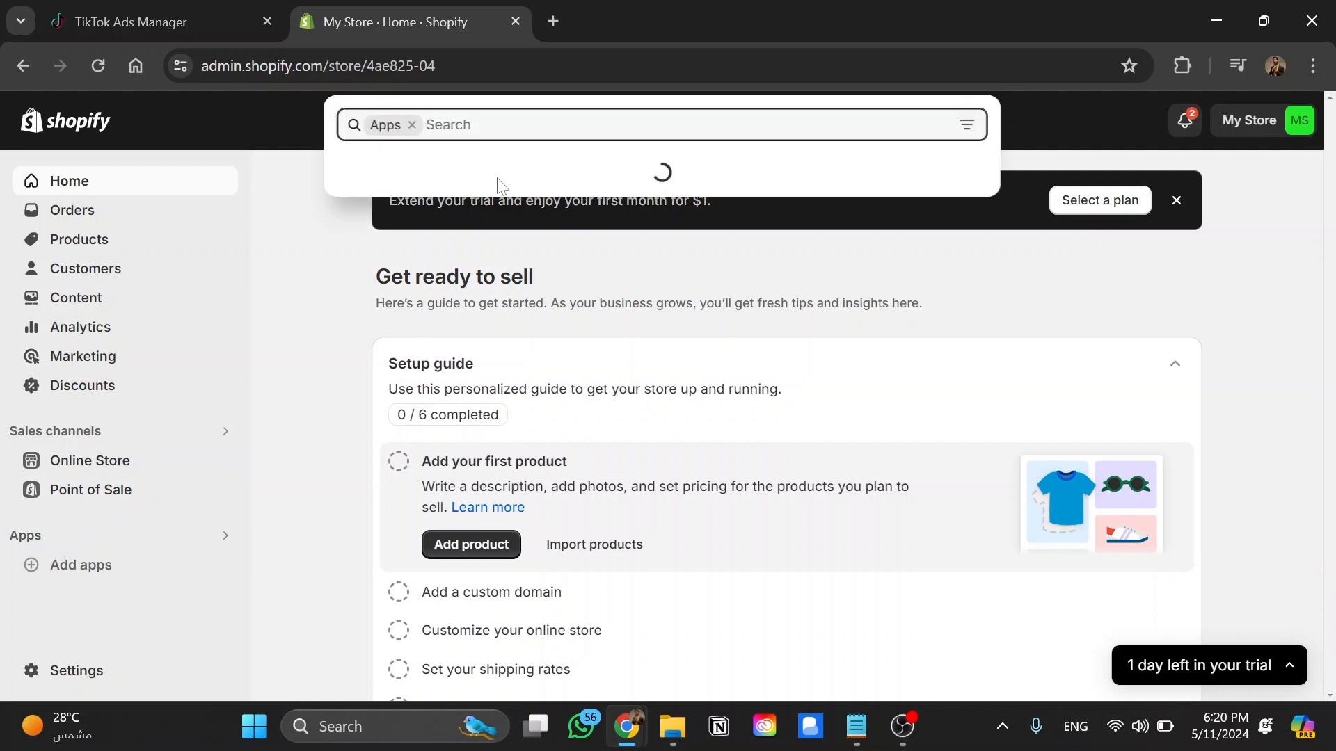
pyautogui.write('Tiktok')
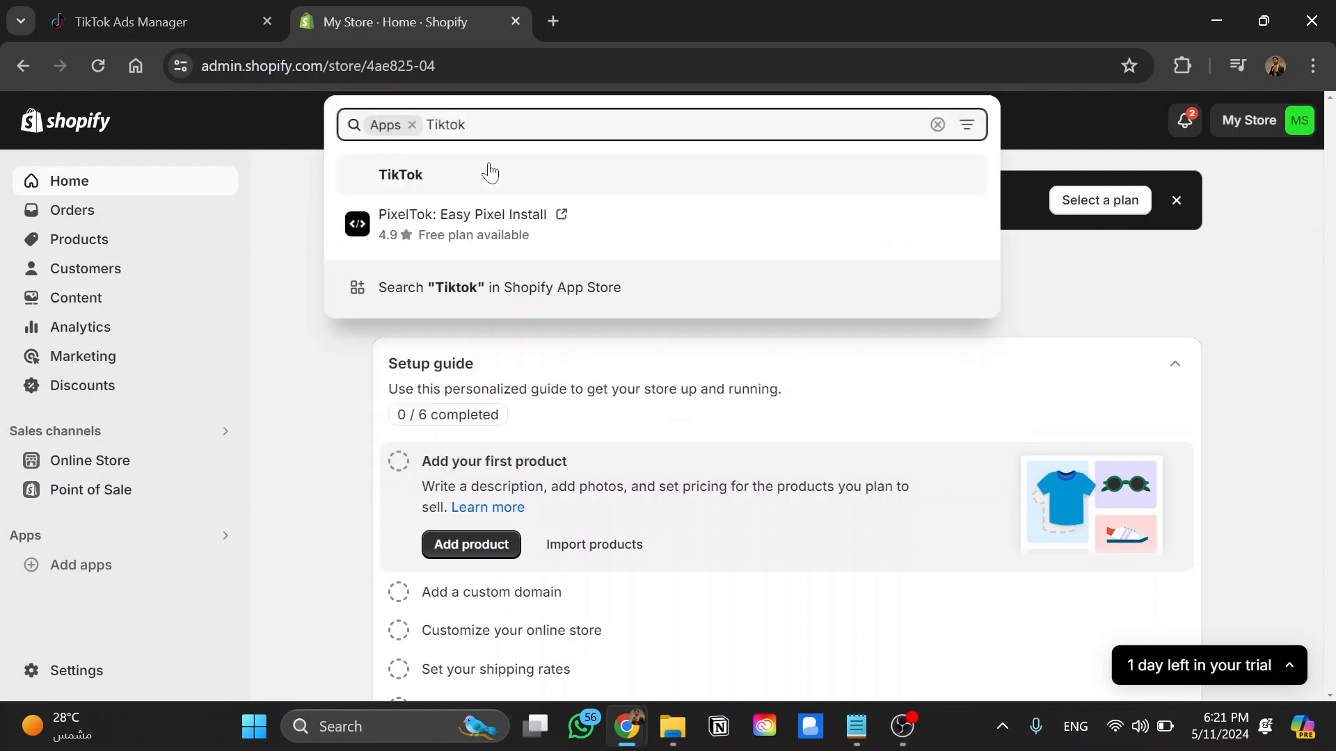
pyautogui.moveTo(405, 178)
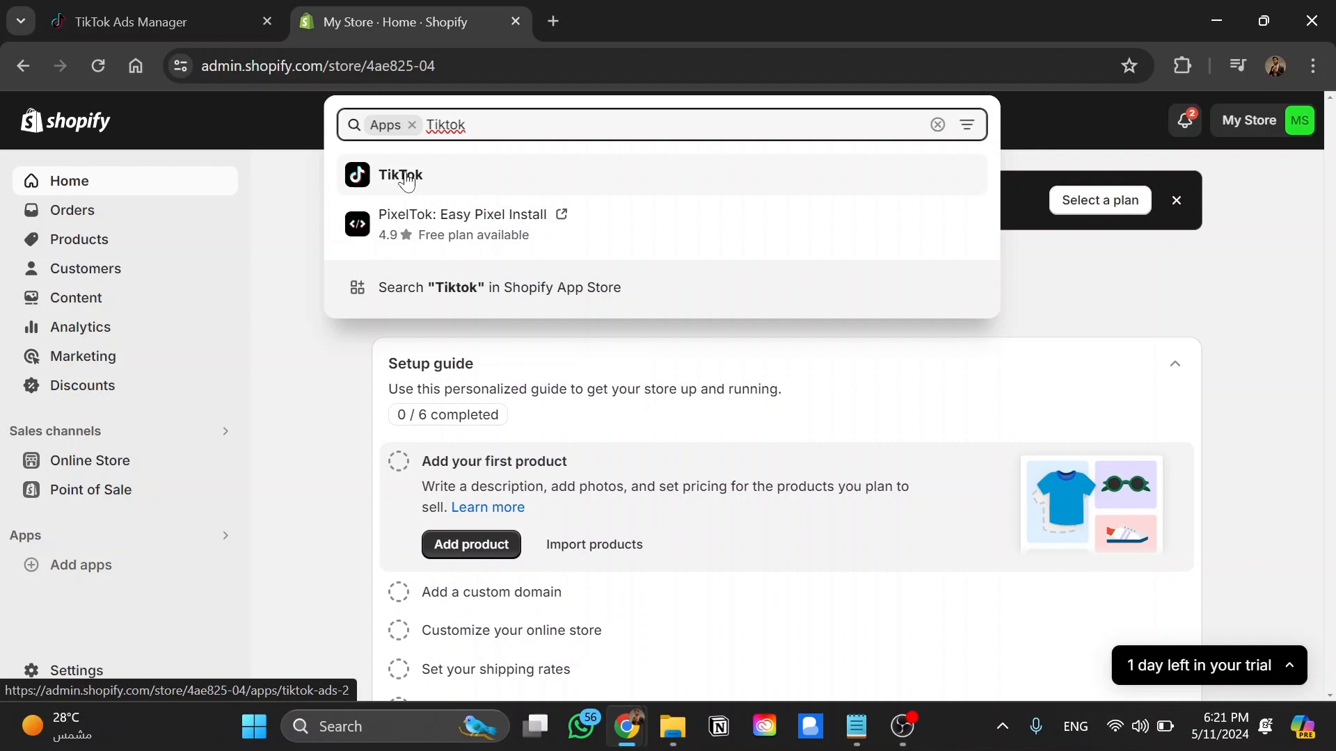
pyautogui.click(401, 175)
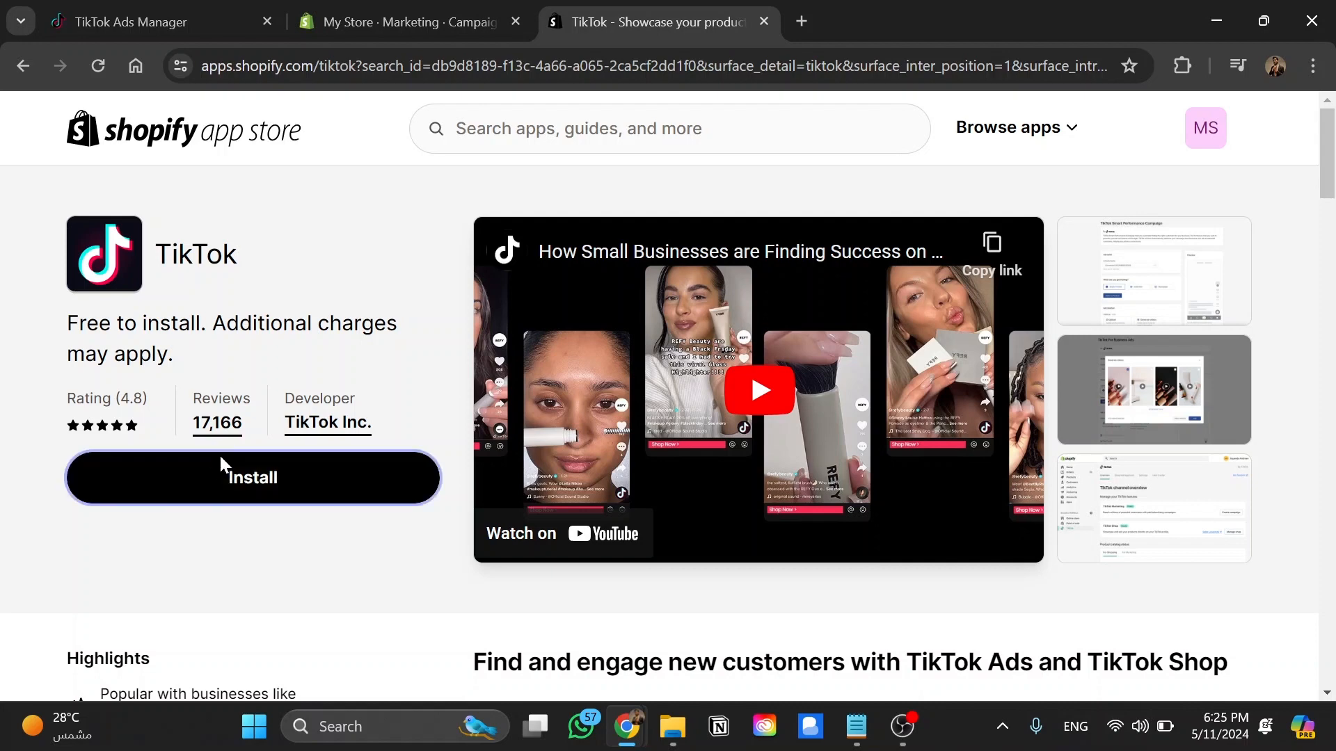
# Install the free TikTok app on the store, approving its access permissions
pyautogui.click(253, 477)
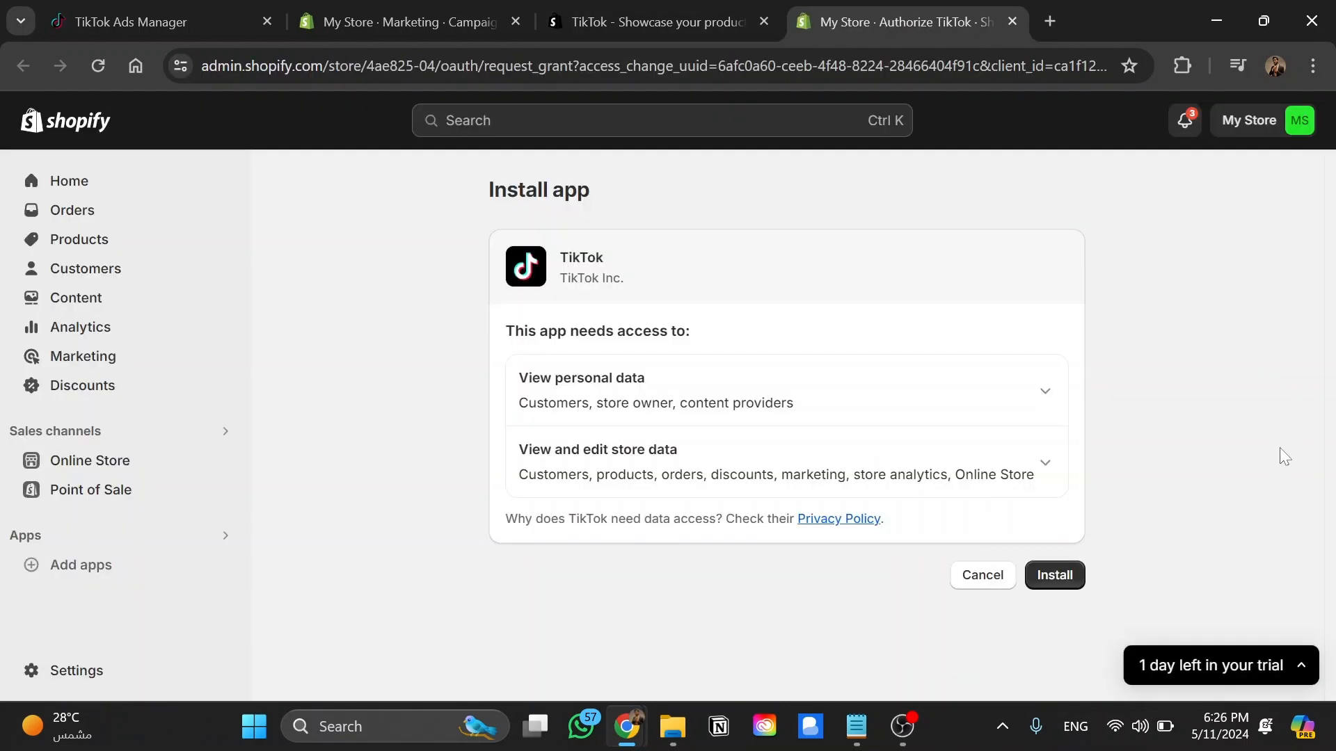
pyautogui.click(1054, 575)
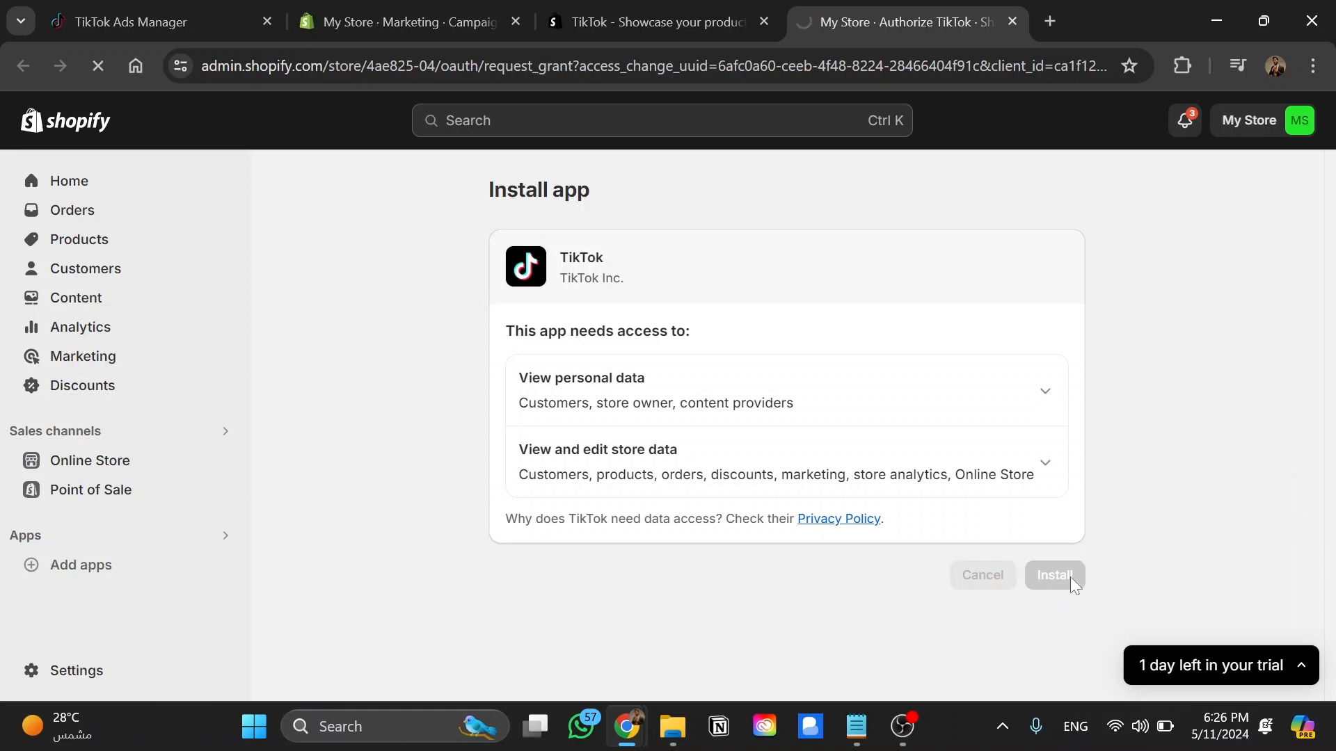
pyautogui.click(1054, 576)
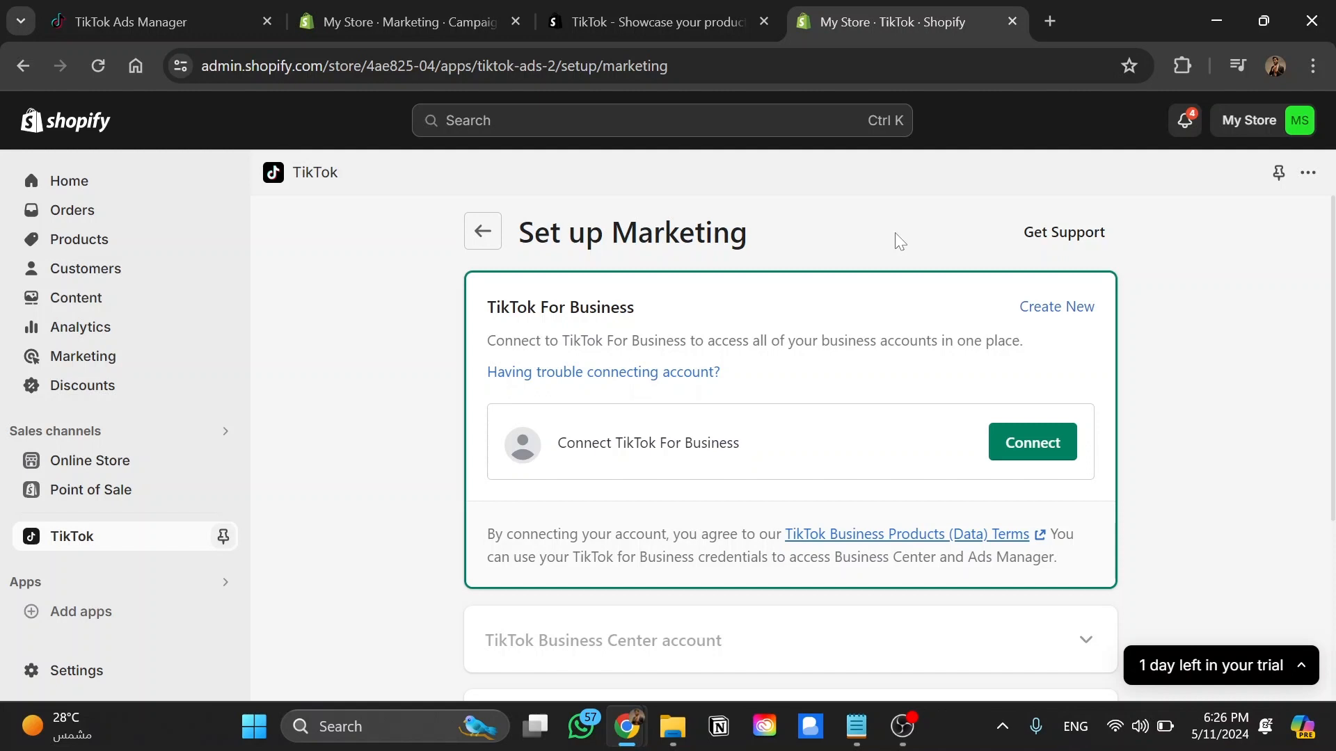
pyautogui.moveTo(1032, 443)
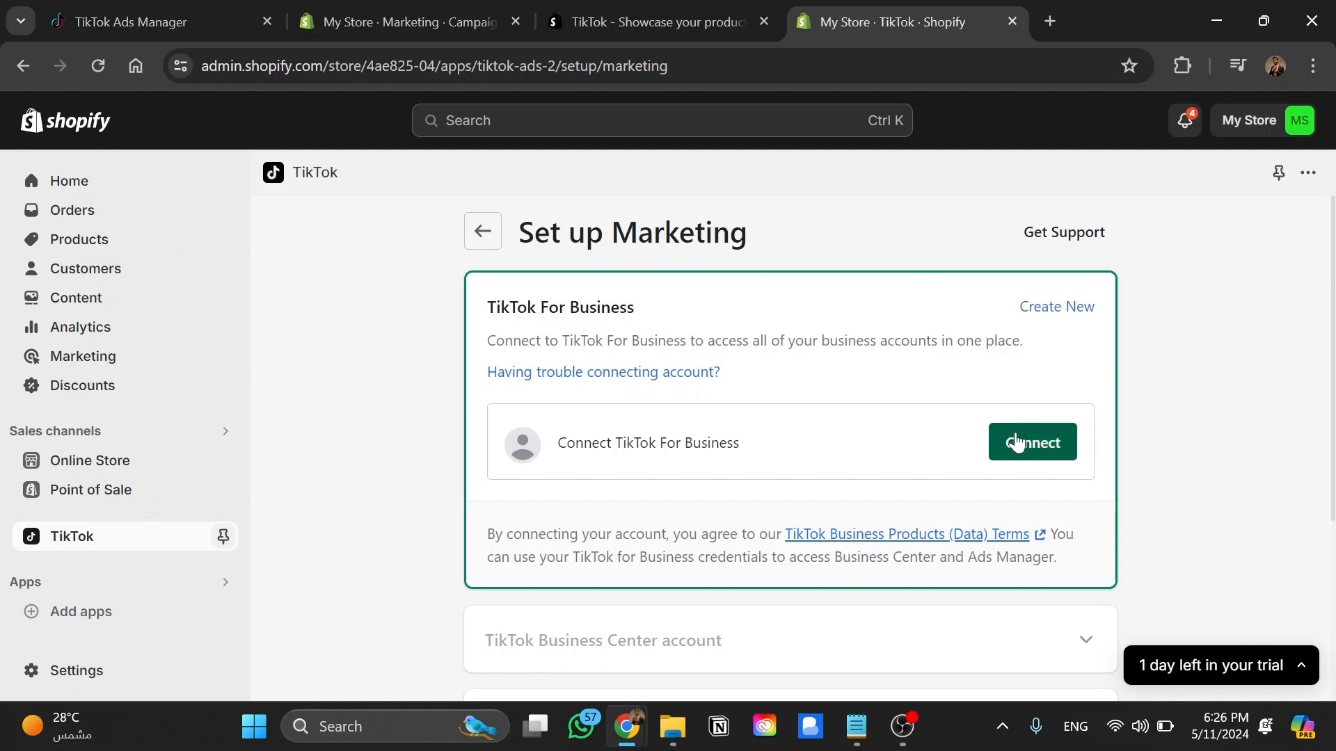
# Connect TikTok For Business, confirm the link, then connect the pending Ads Manager account
pyautogui.click(1032, 441)
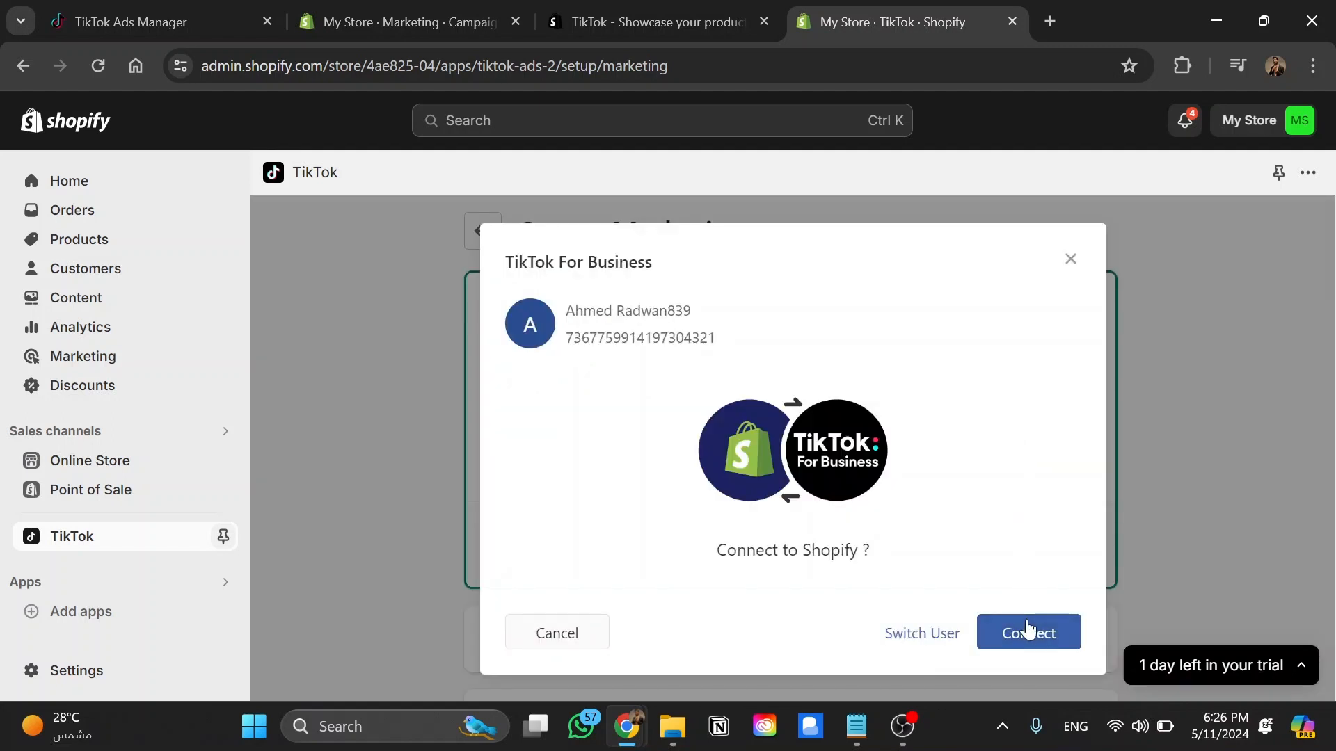
pyautogui.click(1027, 632)
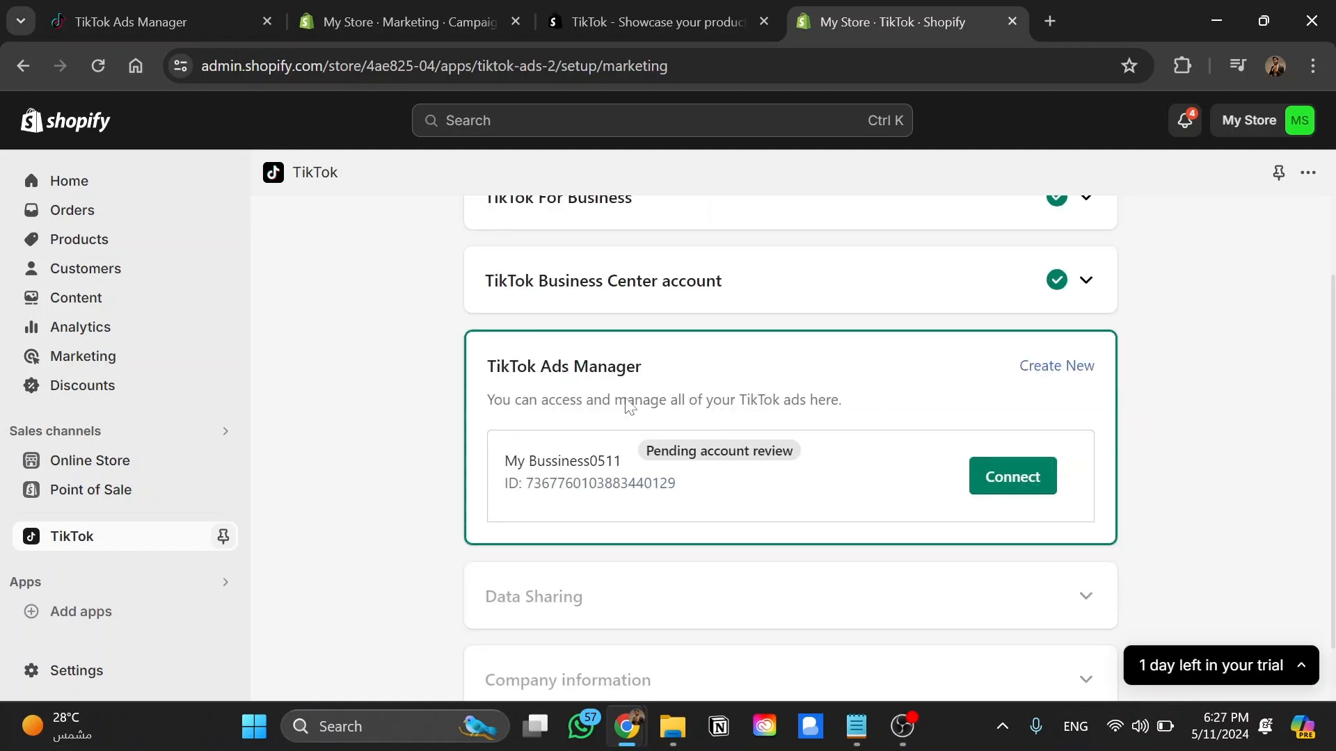
pyautogui.click(1011, 476)
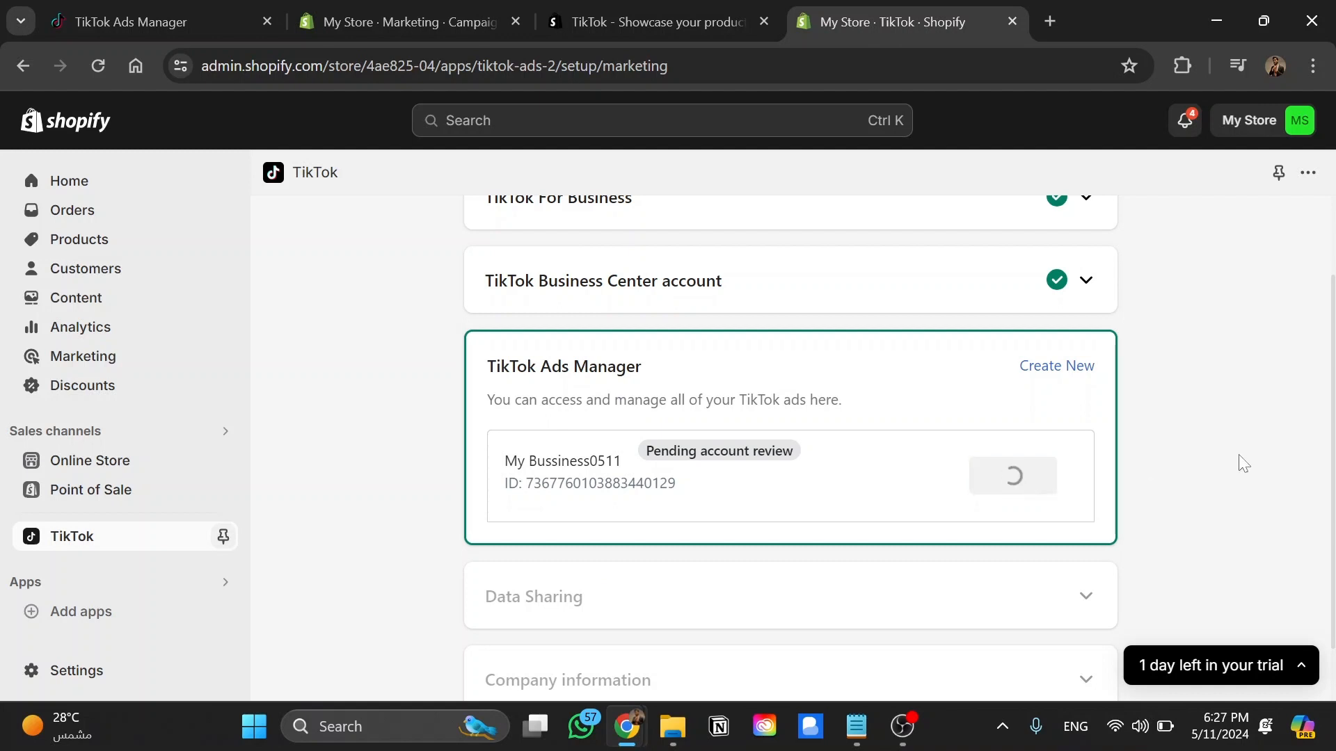
pyautogui.moveTo(1196, 398)
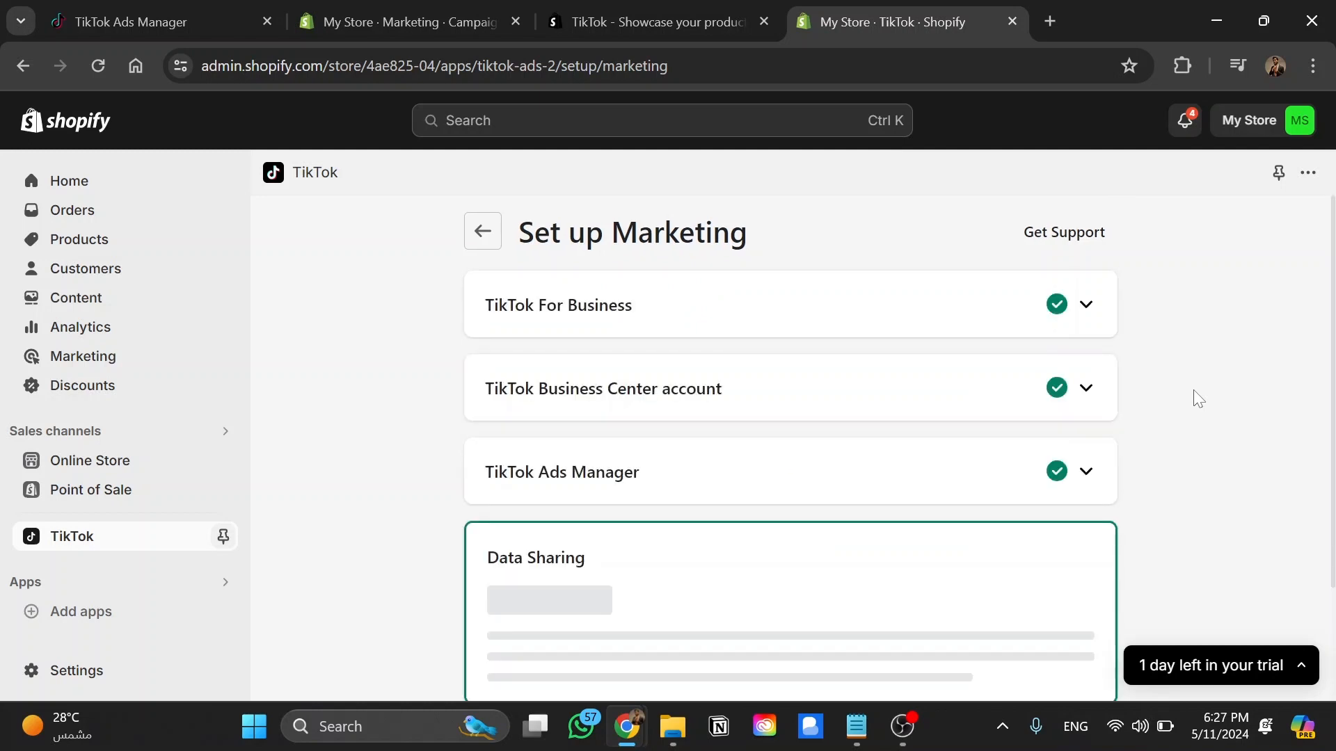
# Choose Enhanced data sharing, finish the TikTok channel setup, and return to Ads Manager
pyautogui.scroll(-3)
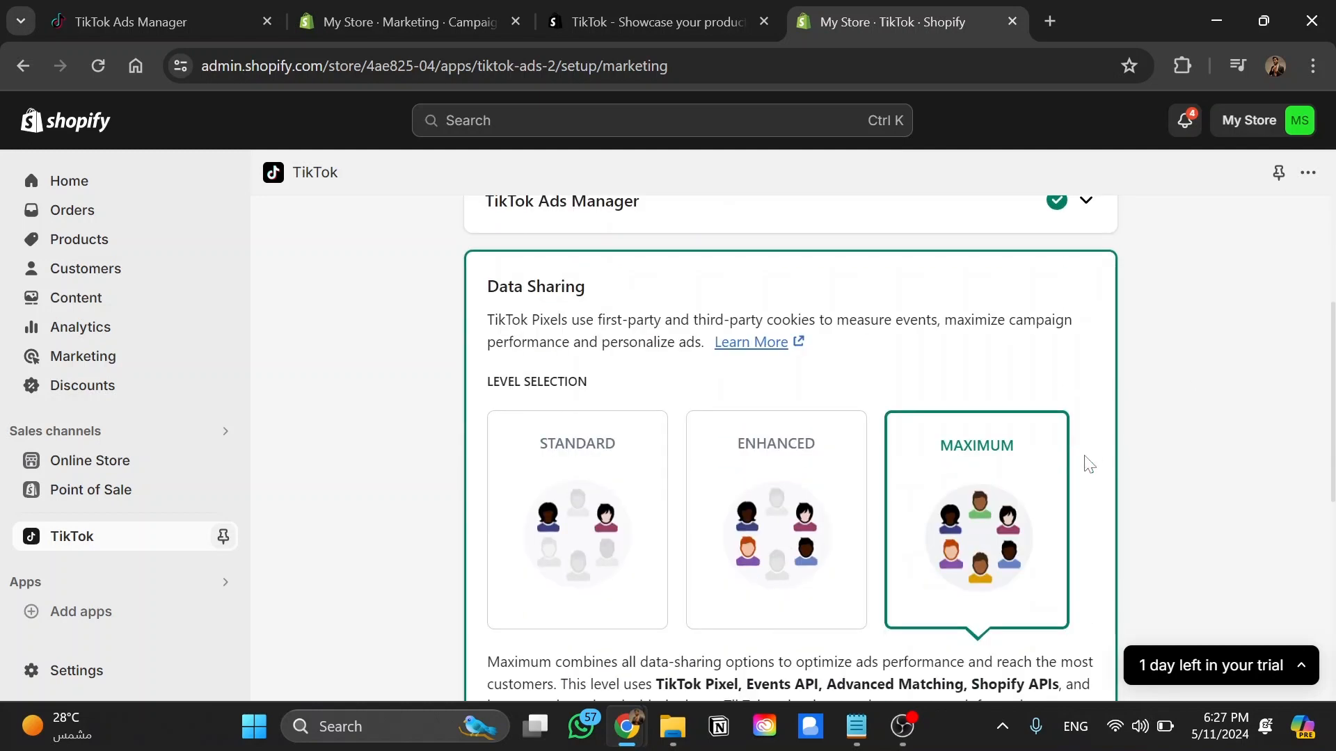
pyautogui.scroll(-3)
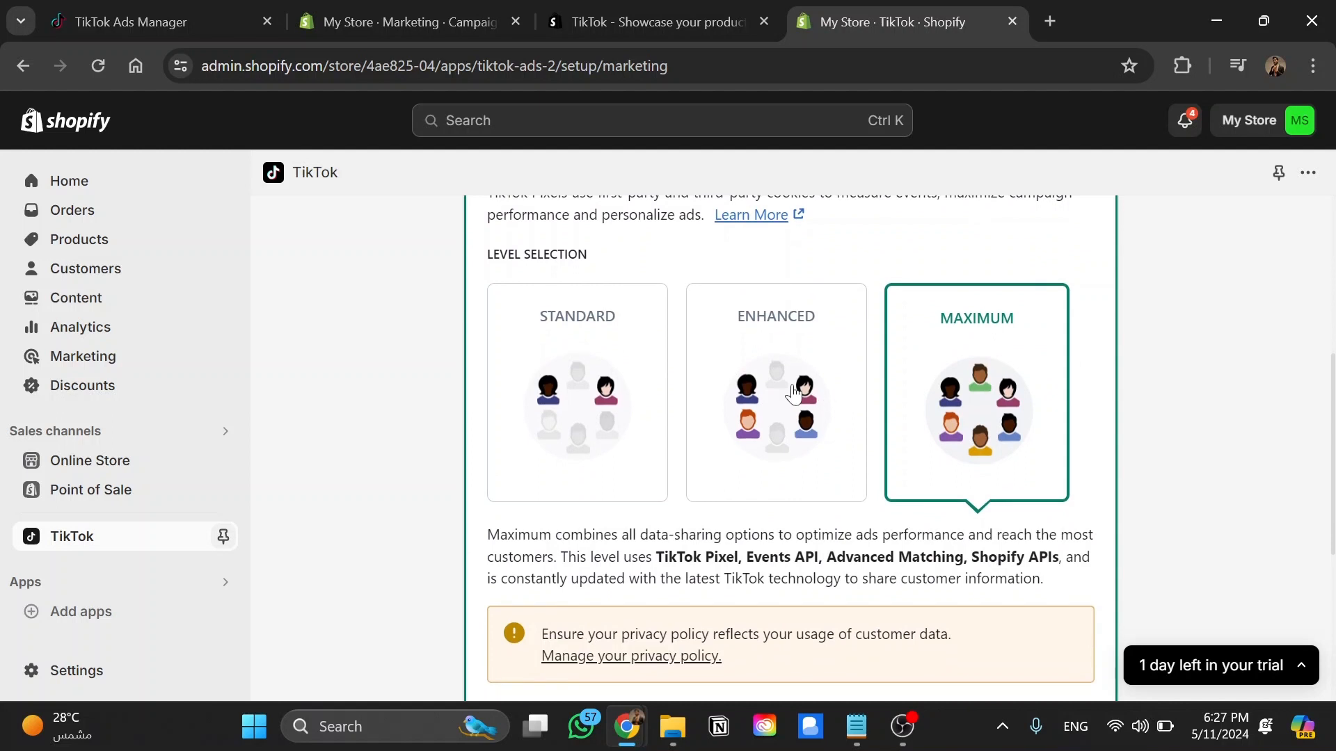
pyautogui.click(775, 391)
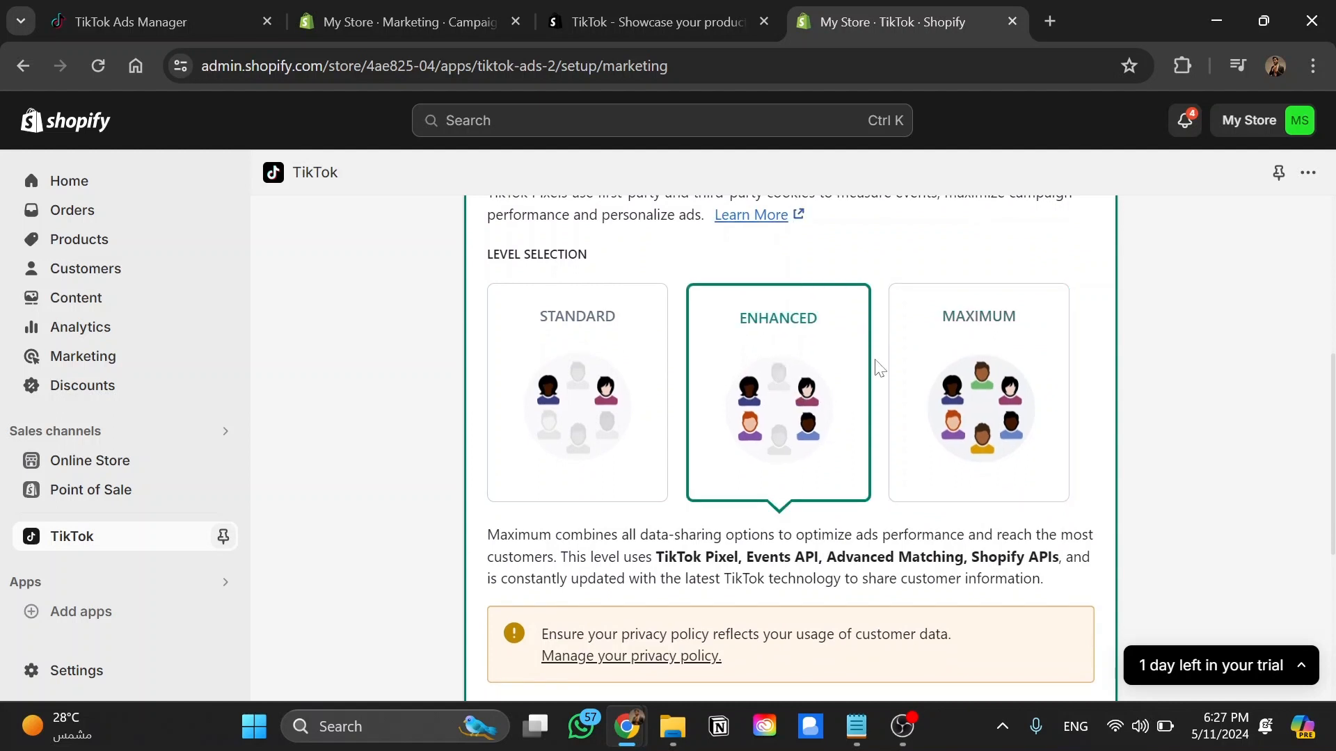
pyautogui.scroll(-3)
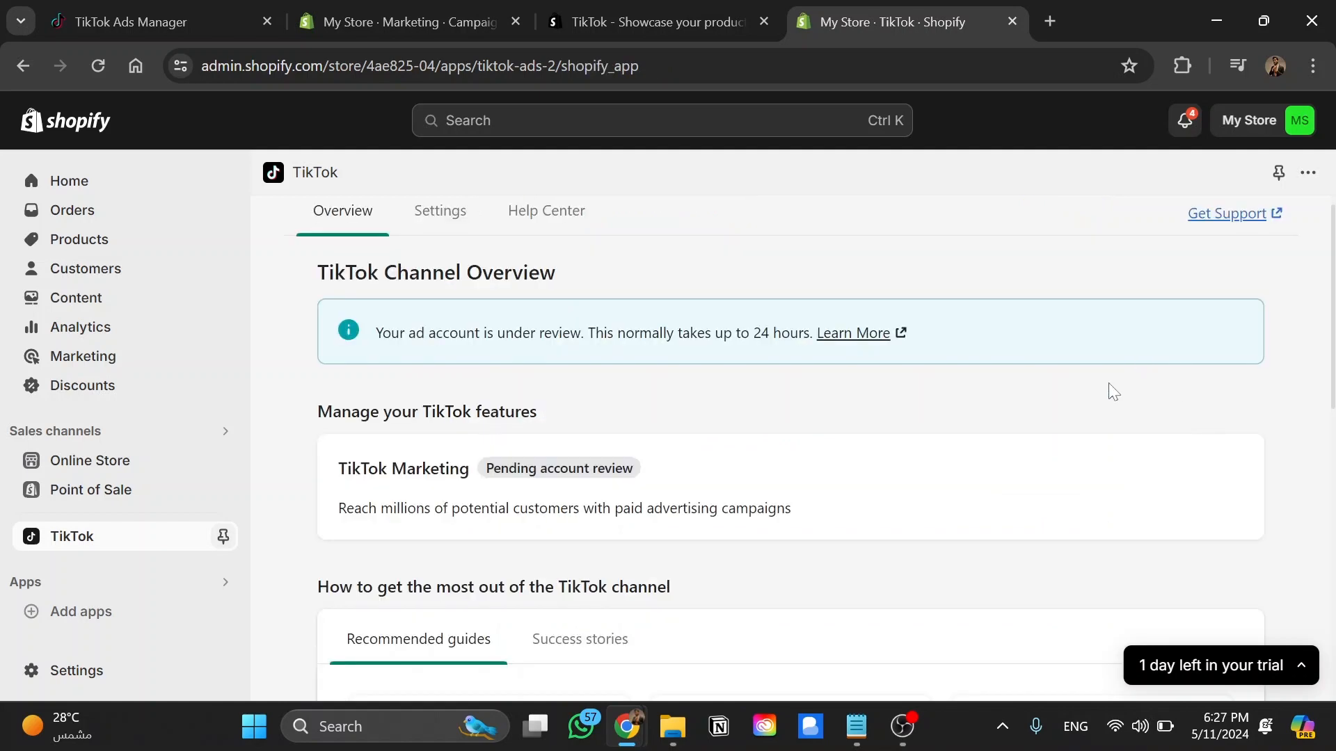
pyautogui.click(153, 21)
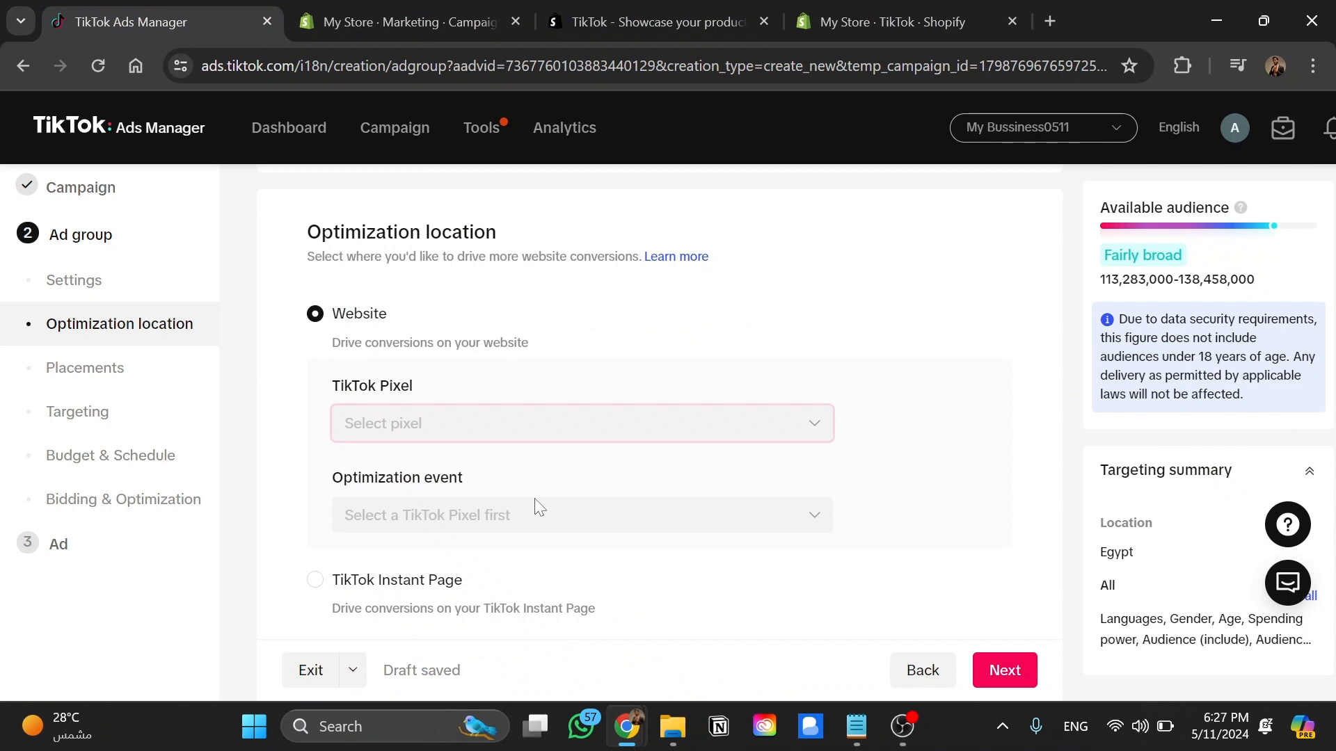
# Pick the Shopify TikTok Pixel and Add to Cart event, keeping Website as the location
pyautogui.click(583, 424)
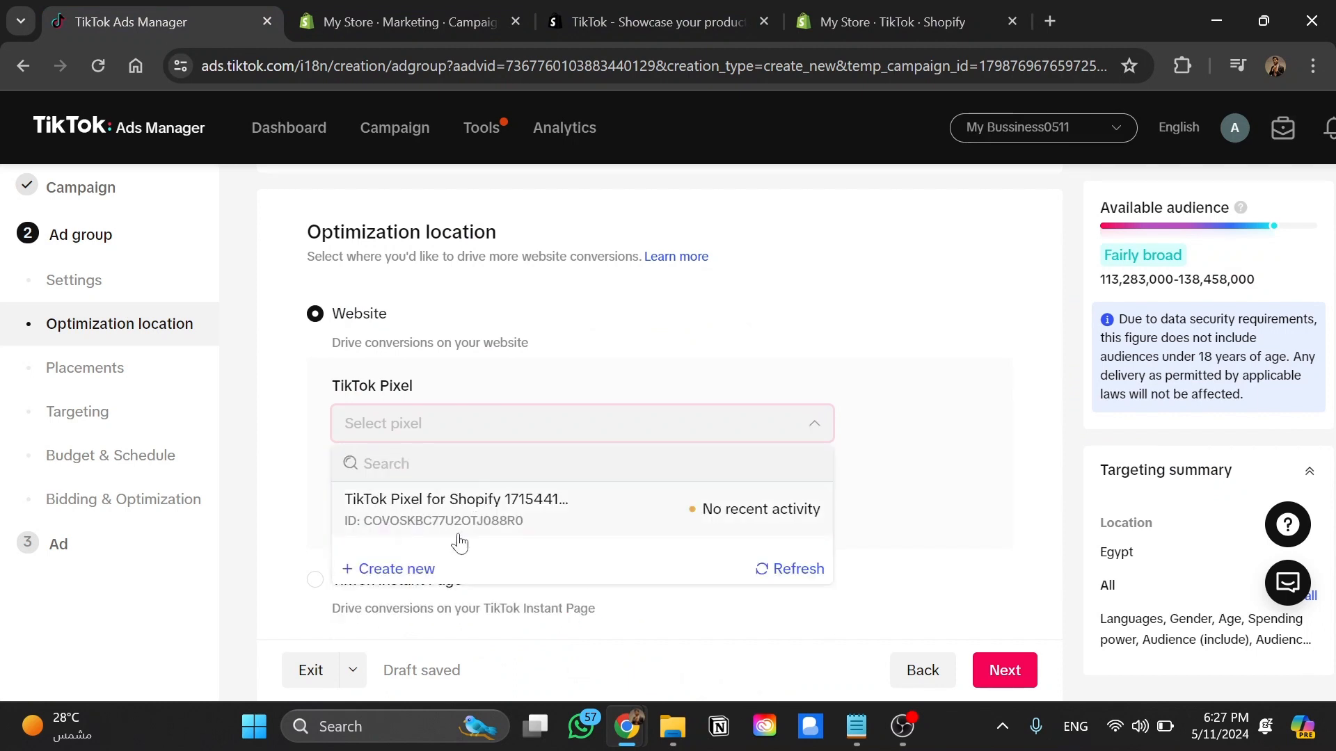
pyautogui.click(455, 499)
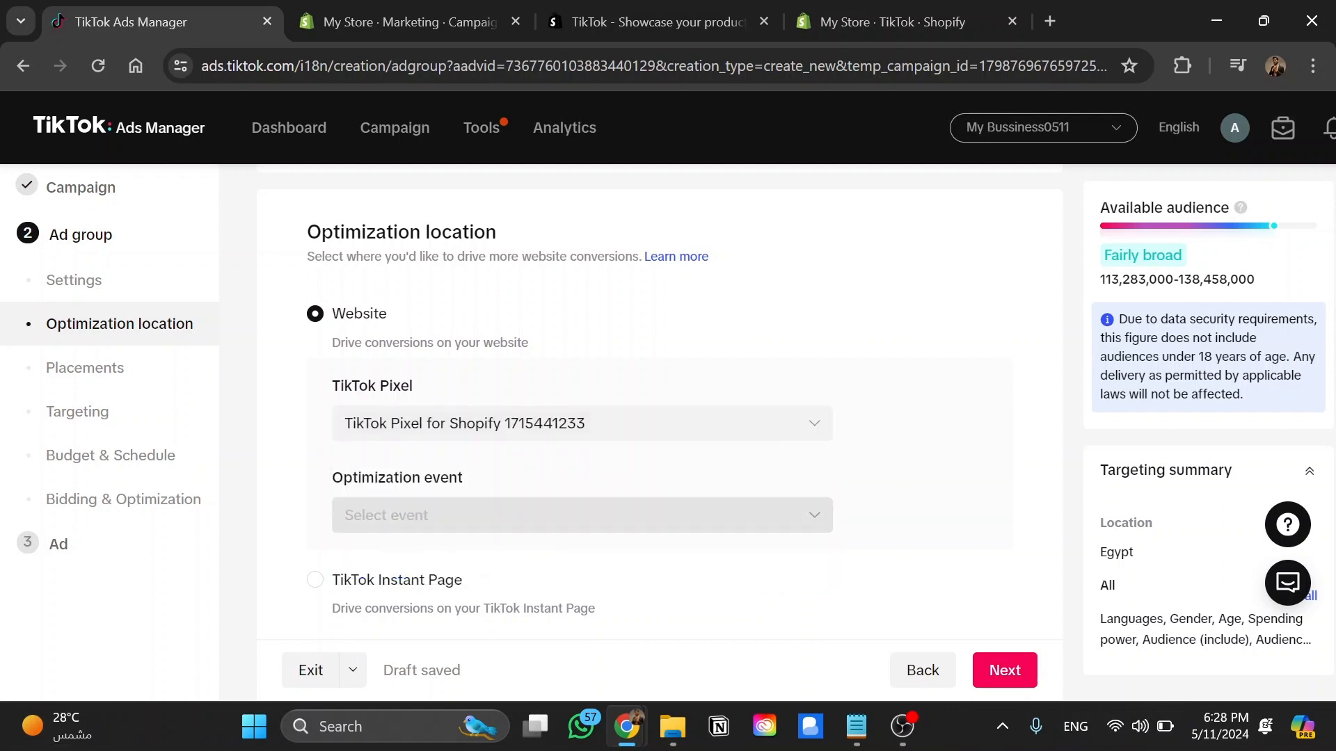
pyautogui.click(582, 515)
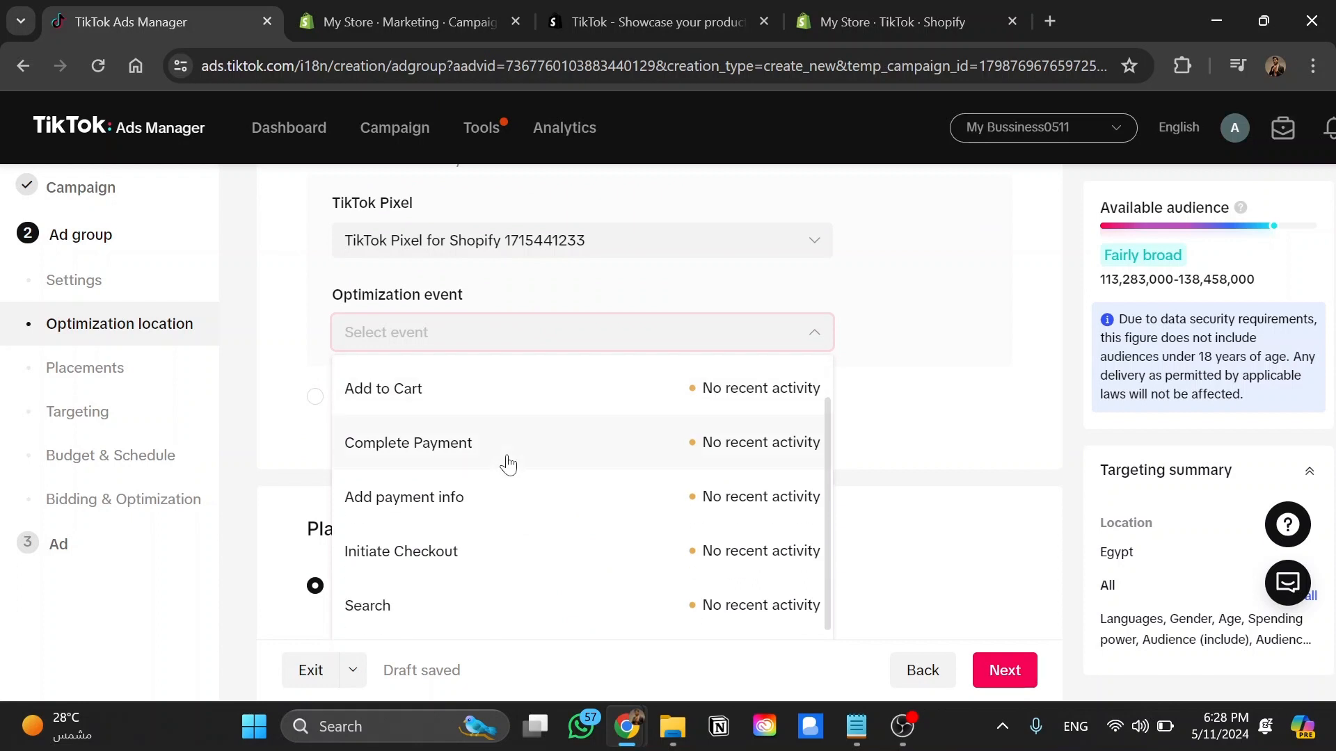
pyautogui.click(383, 387)
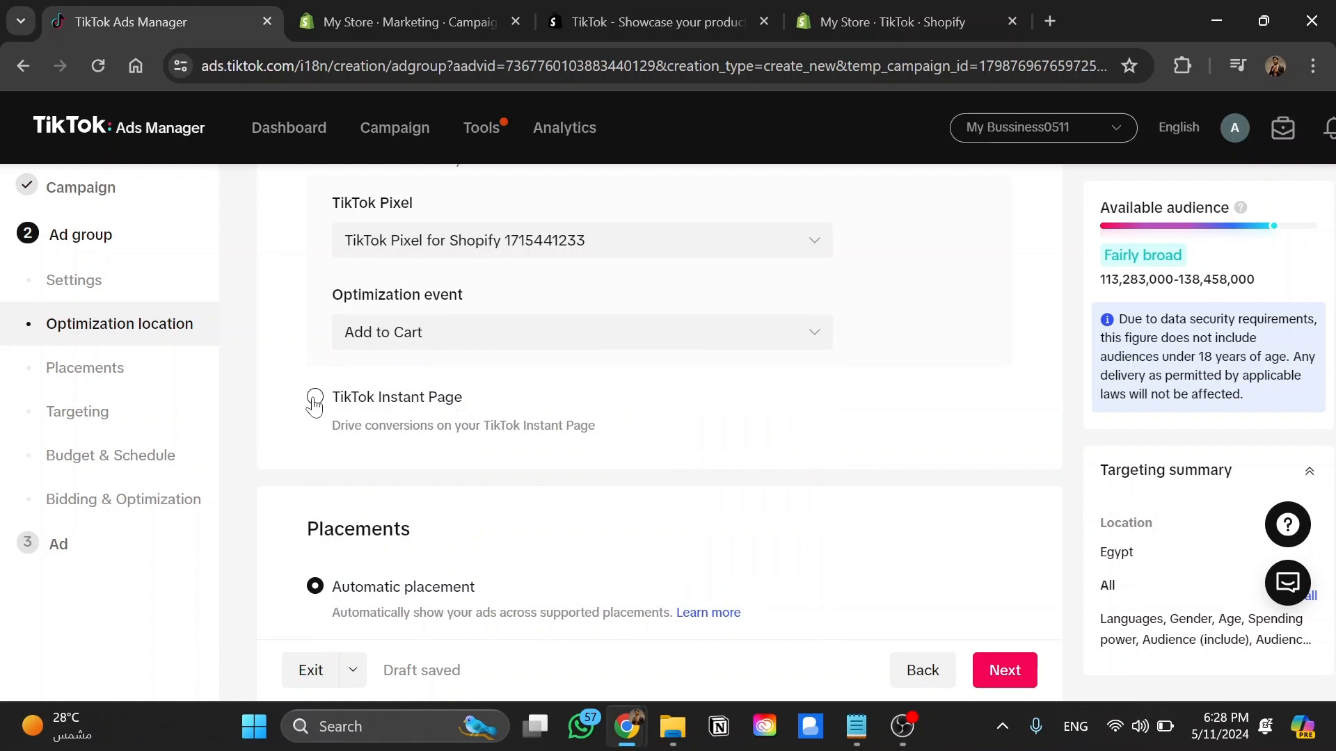
pyautogui.click(315, 397)
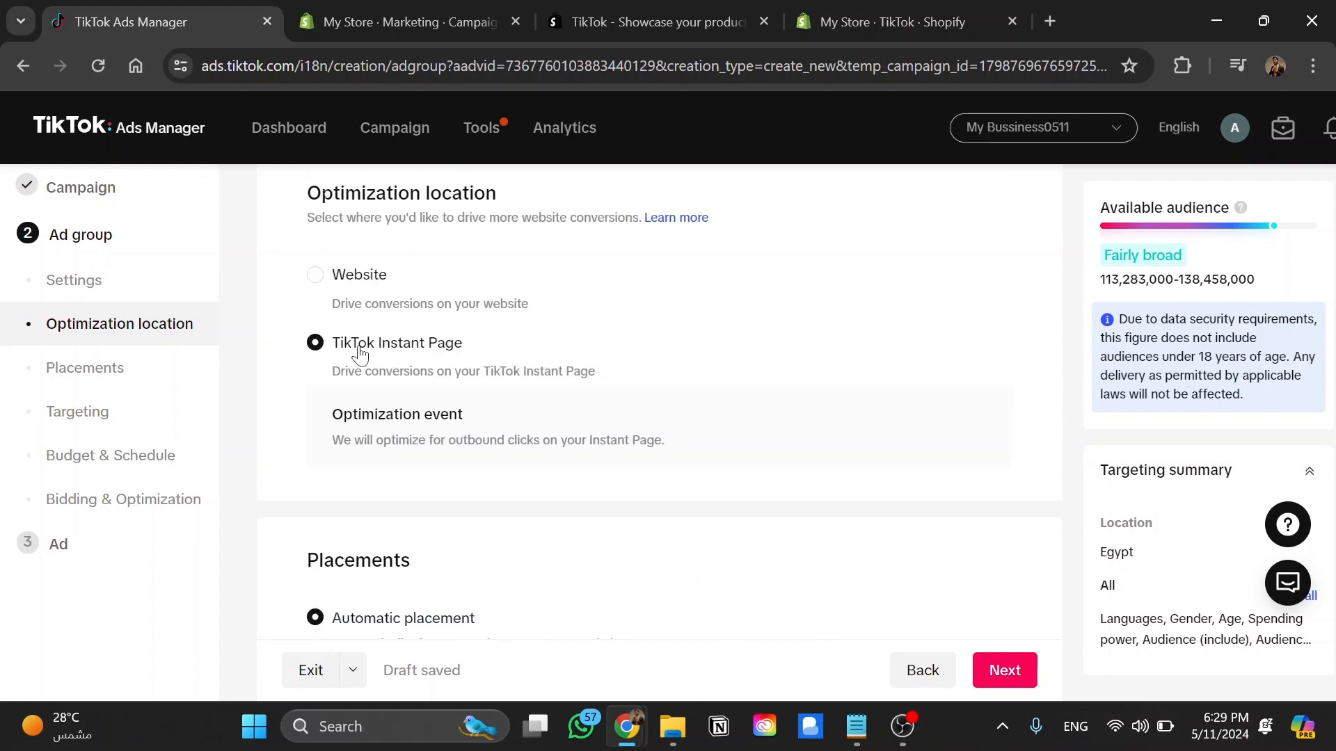
pyautogui.click(315, 274)
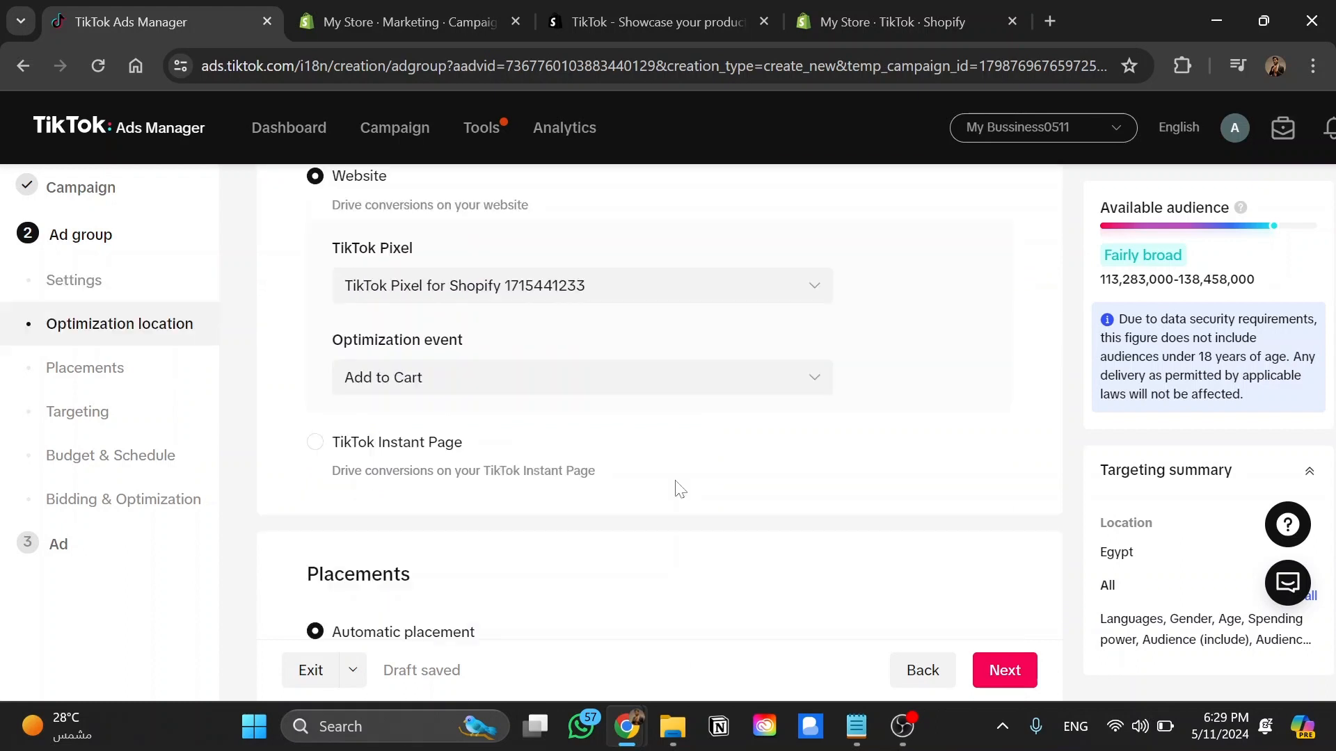
# Expand Placements advanced settings showing user comments, video download, sharing and Pangle block list
pyautogui.scroll(-3)
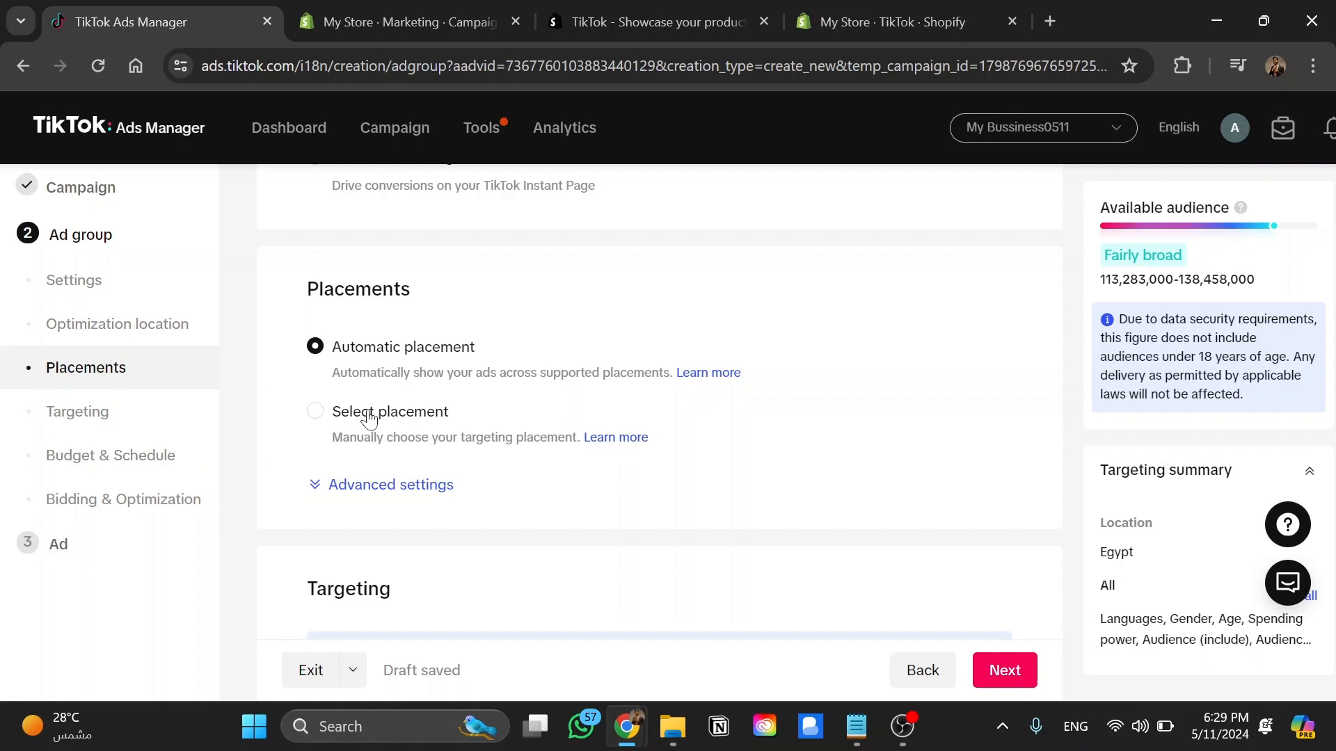
pyautogui.moveTo(398, 491)
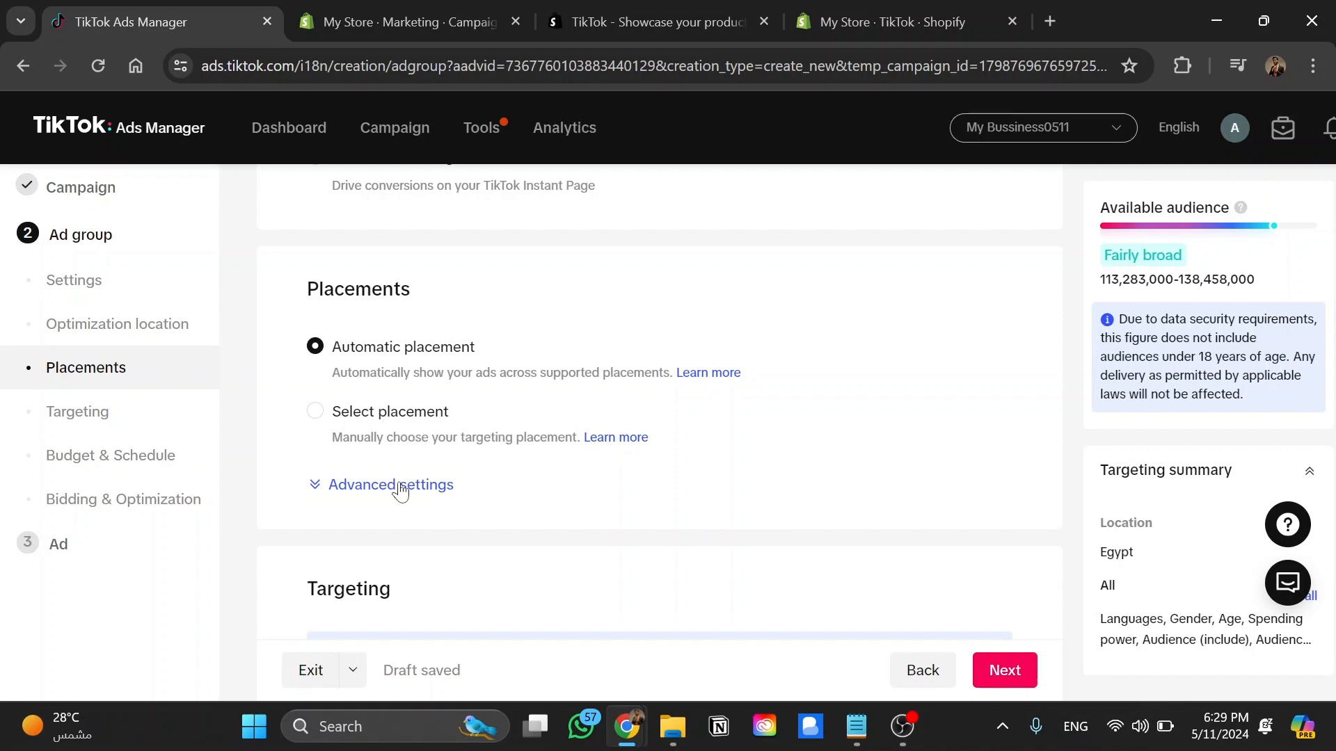
pyautogui.click(390, 484)
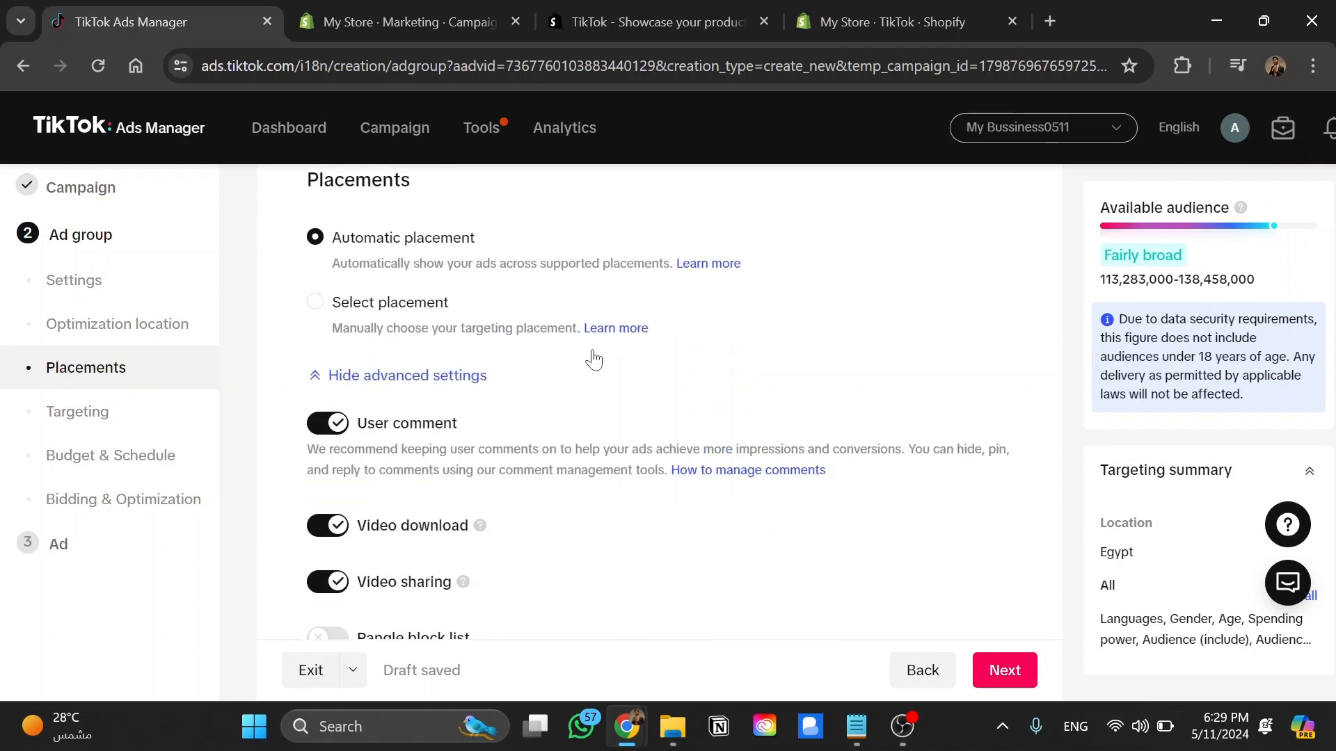
pyautogui.scroll(-3)
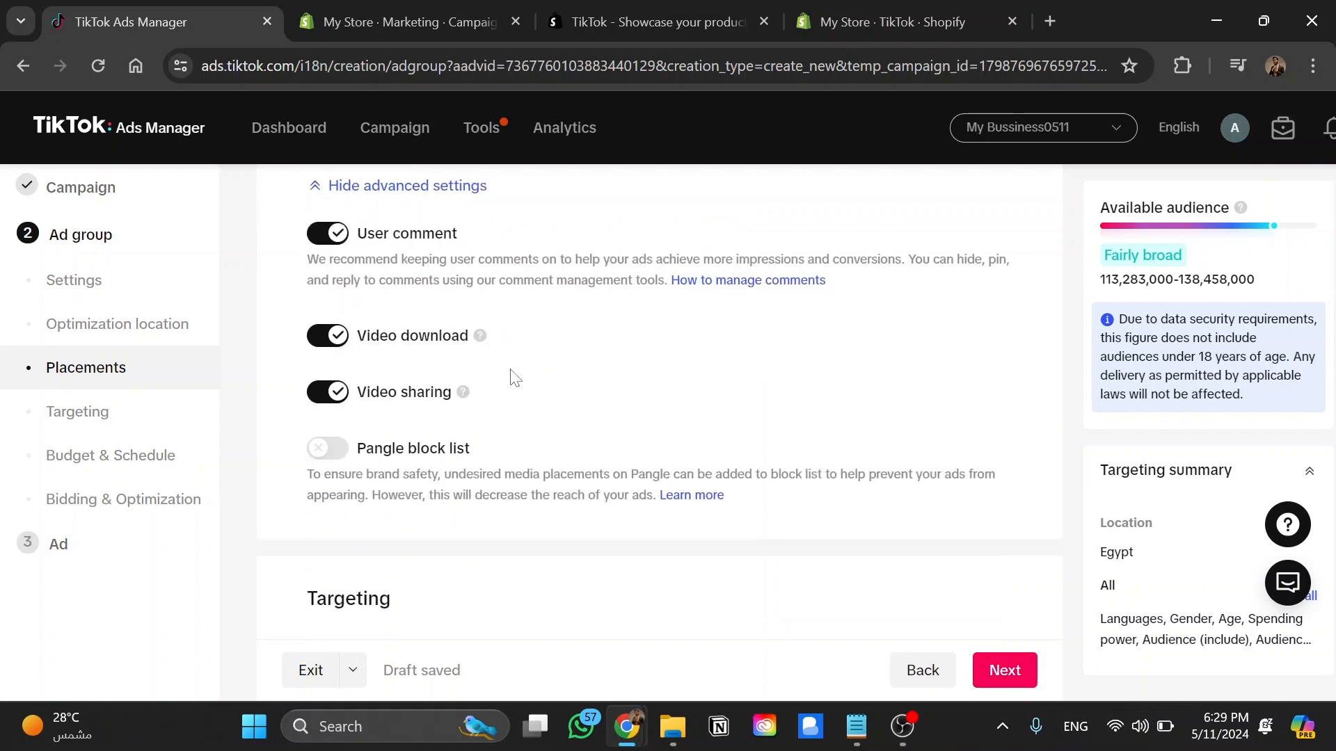
pyautogui.scroll(-3)
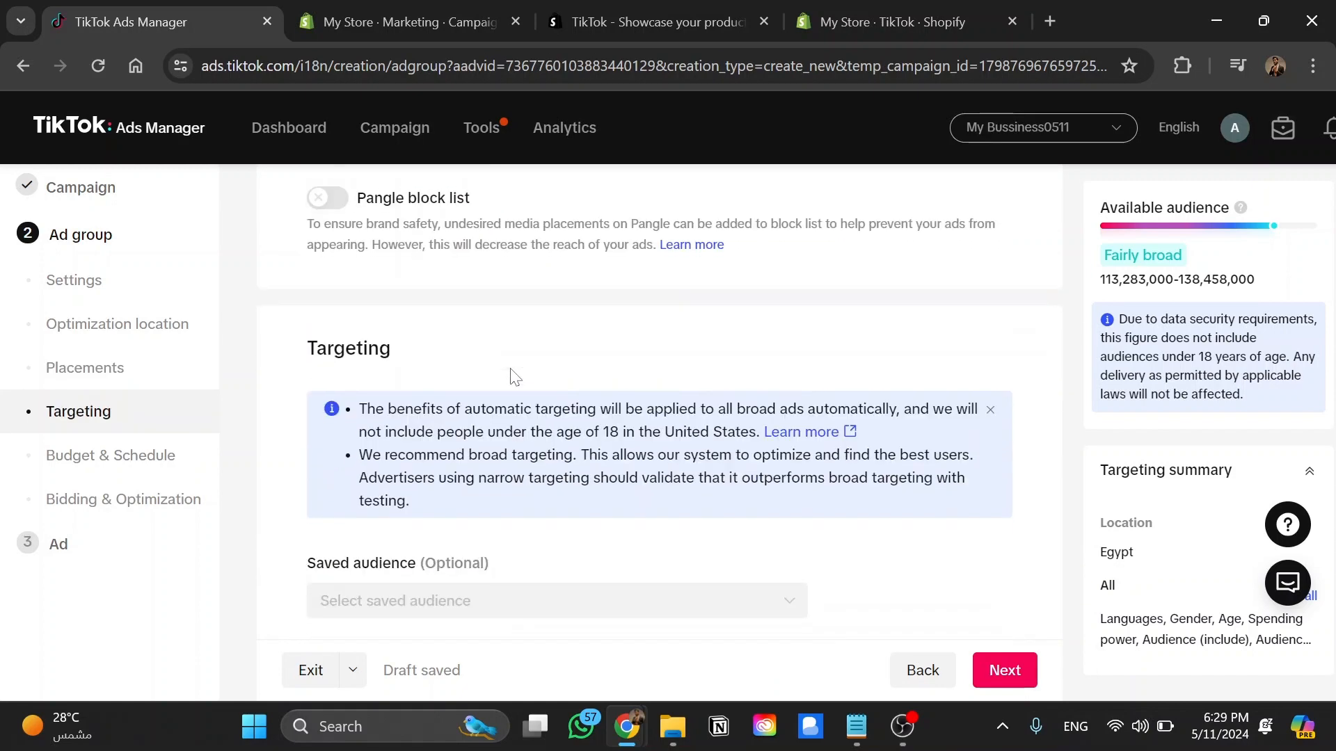
pyautogui.scroll(-3)
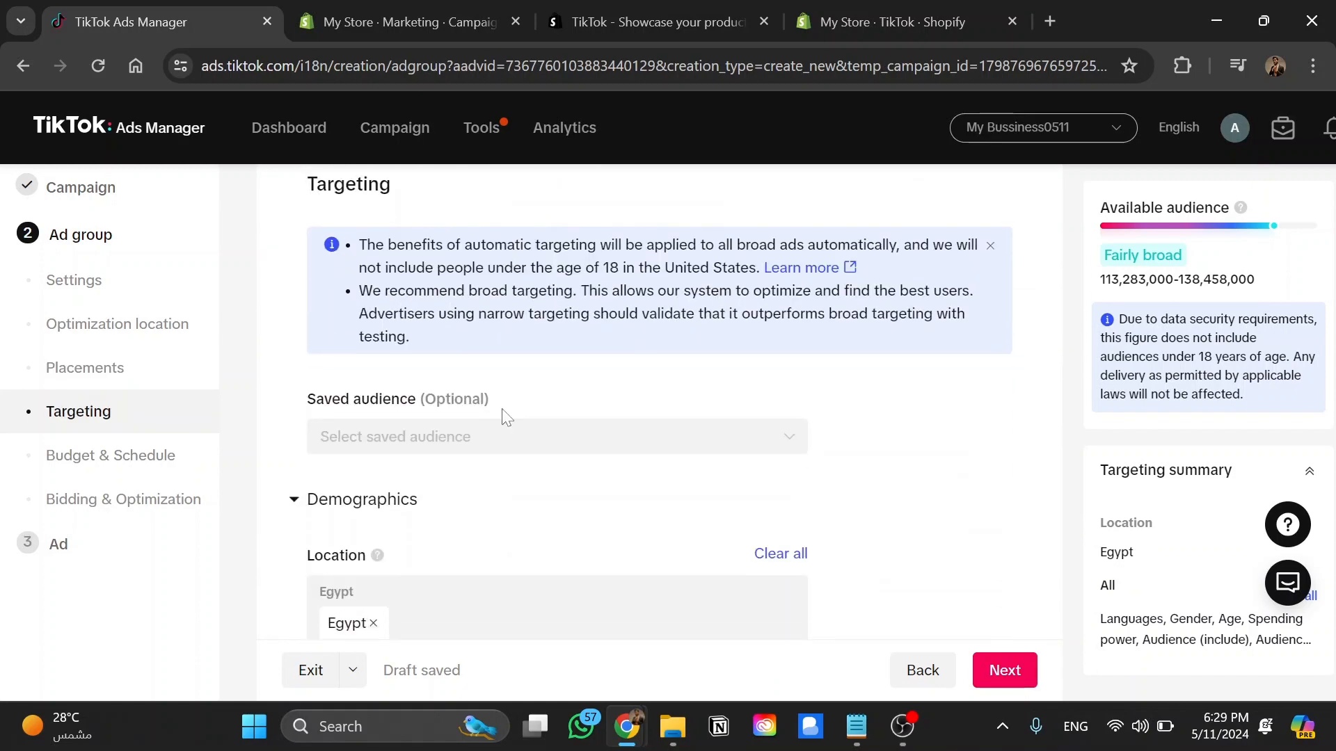
pyautogui.click(557, 436)
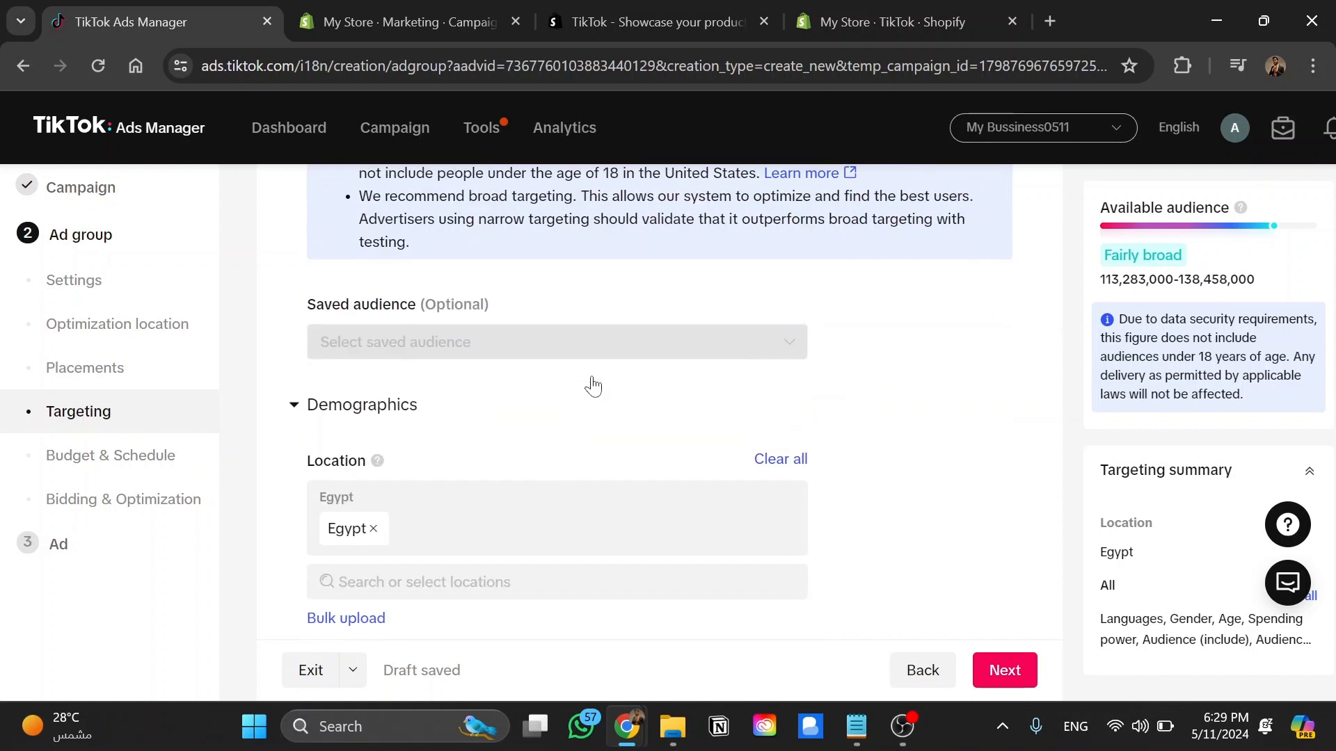
pyautogui.scroll(-3)
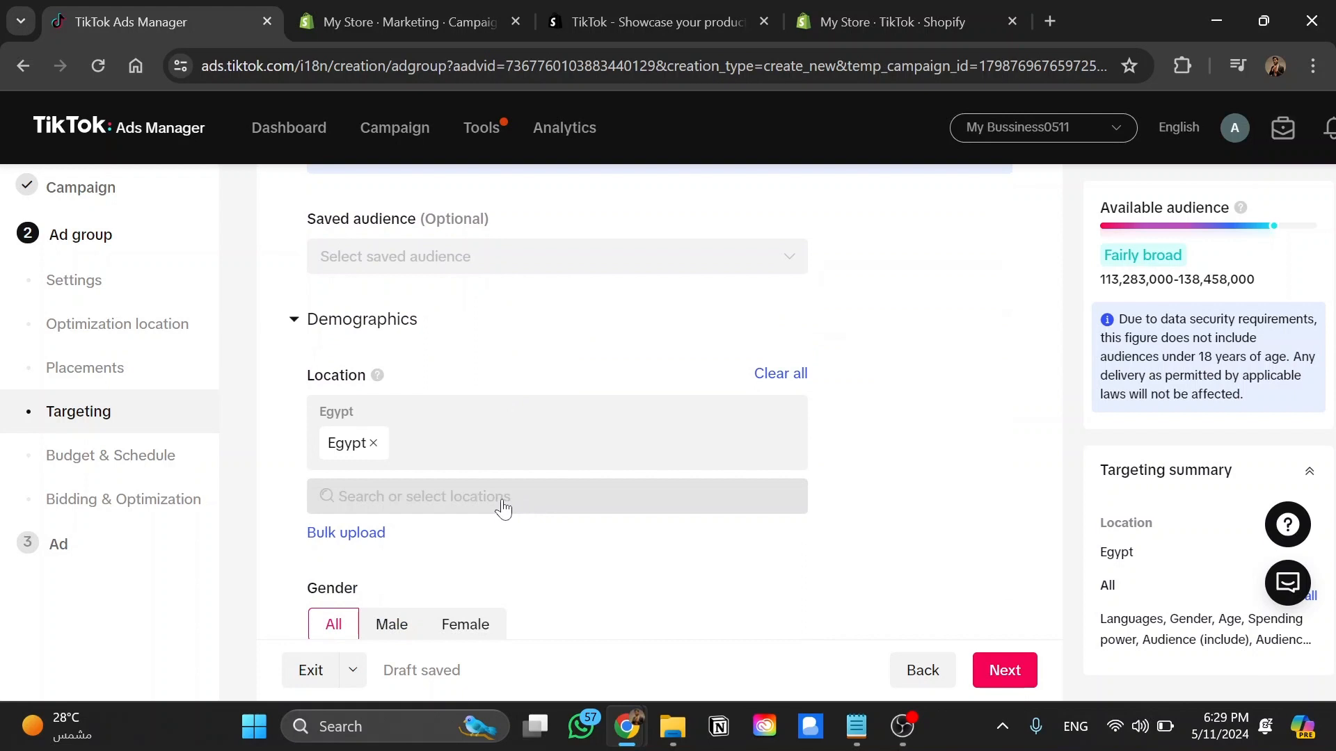
pyautogui.moveTo(436, 498)
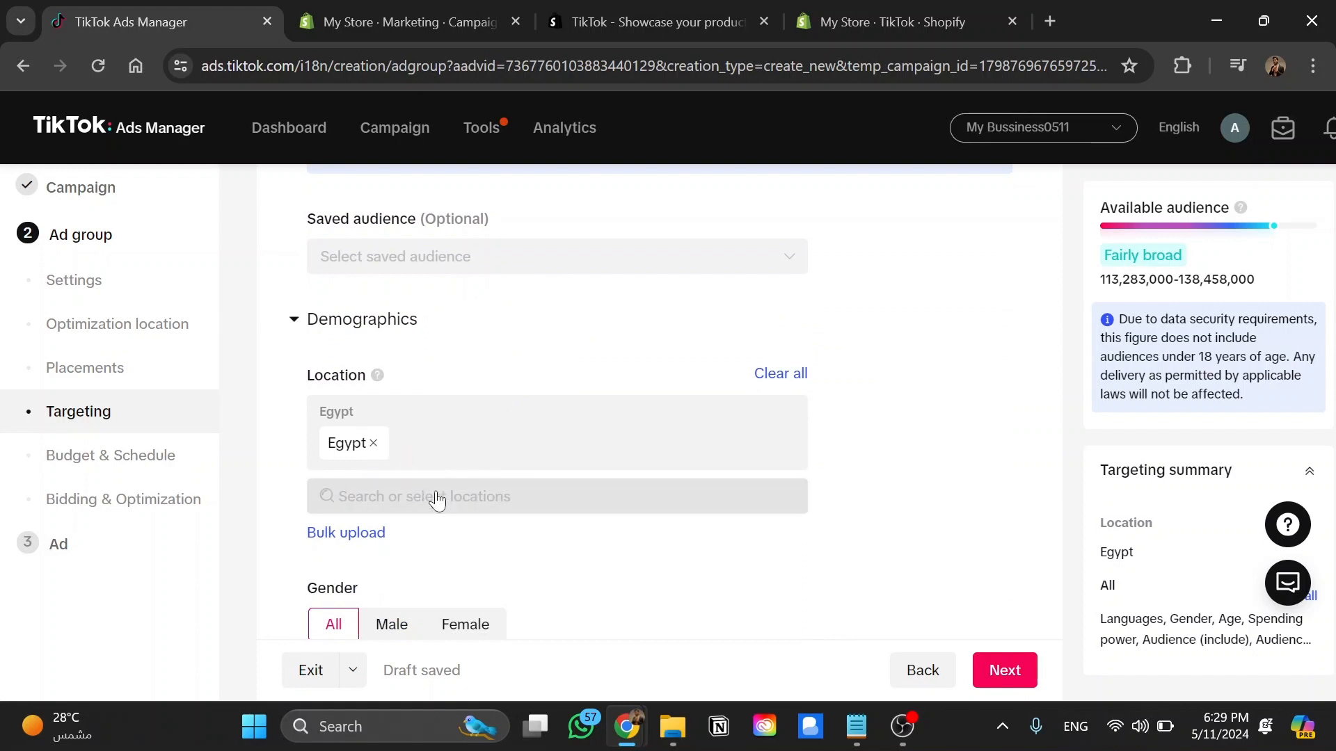
pyautogui.scroll(-3)
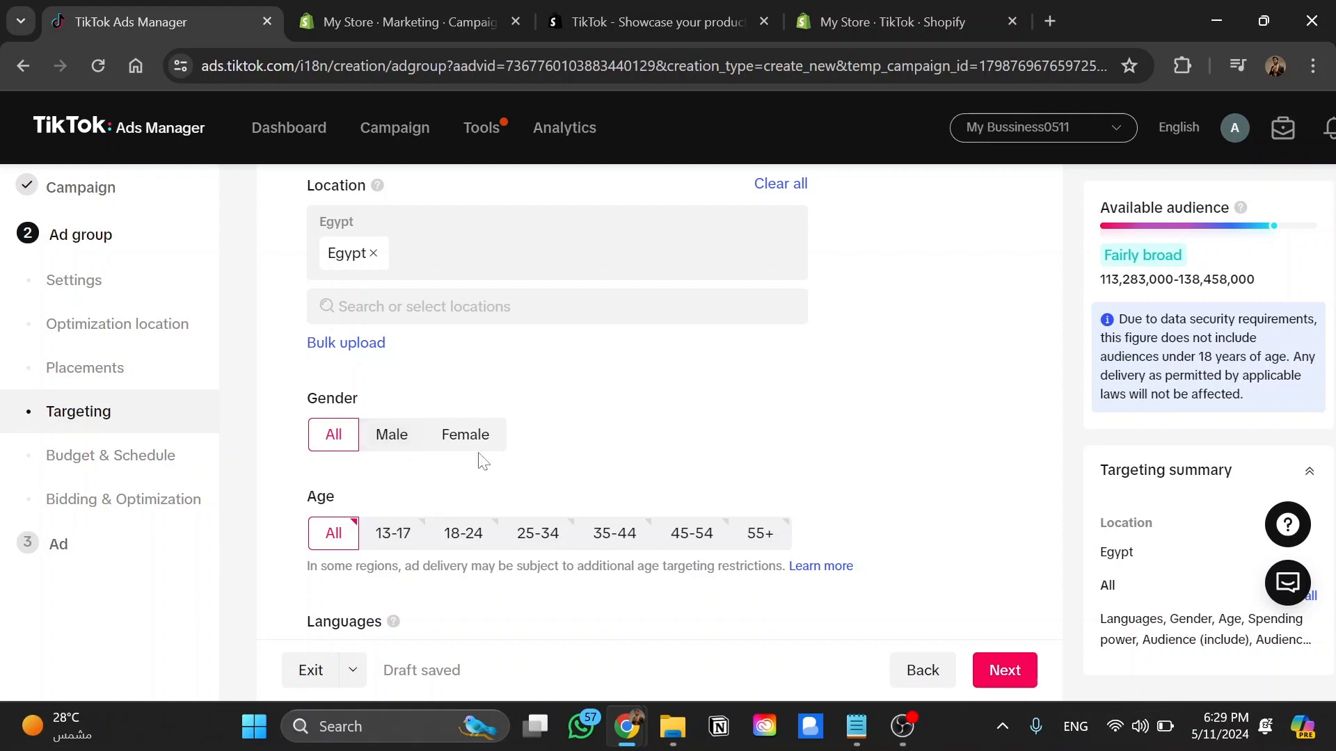
pyautogui.scroll(-3)
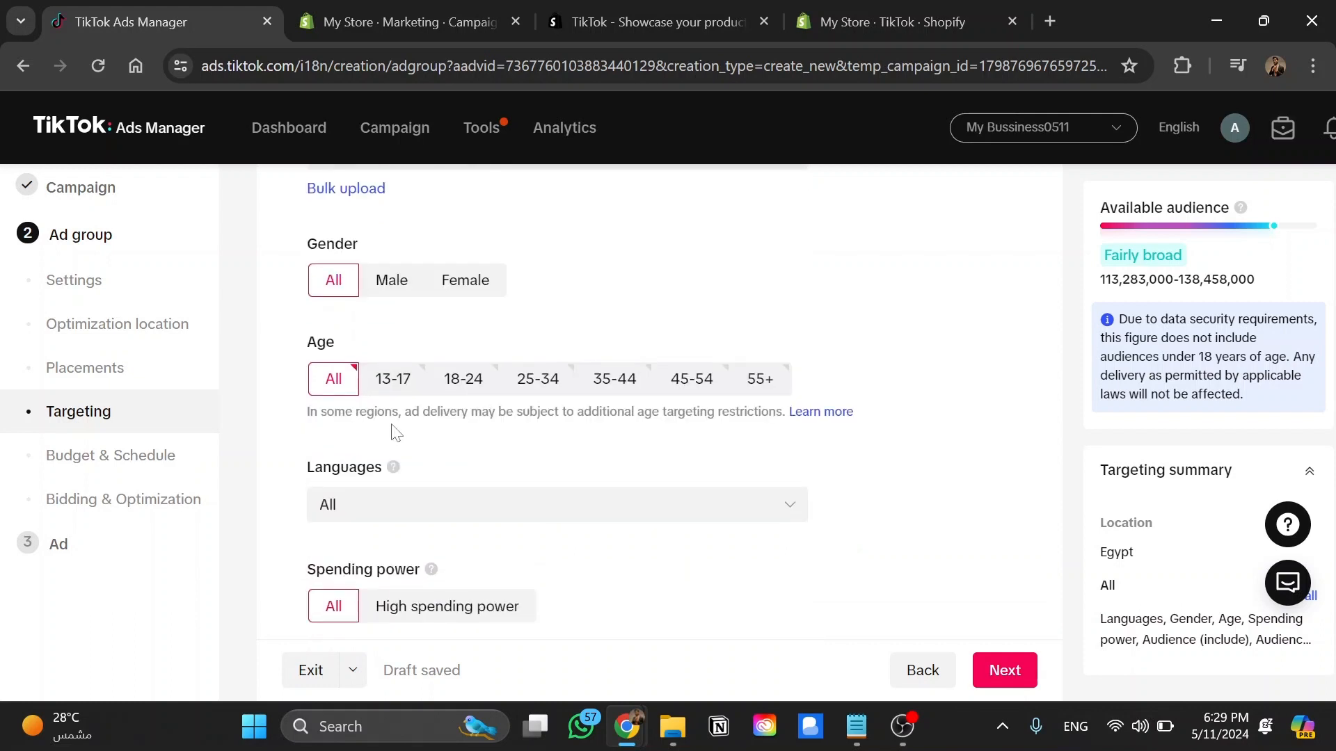
pyautogui.moveTo(392, 378)
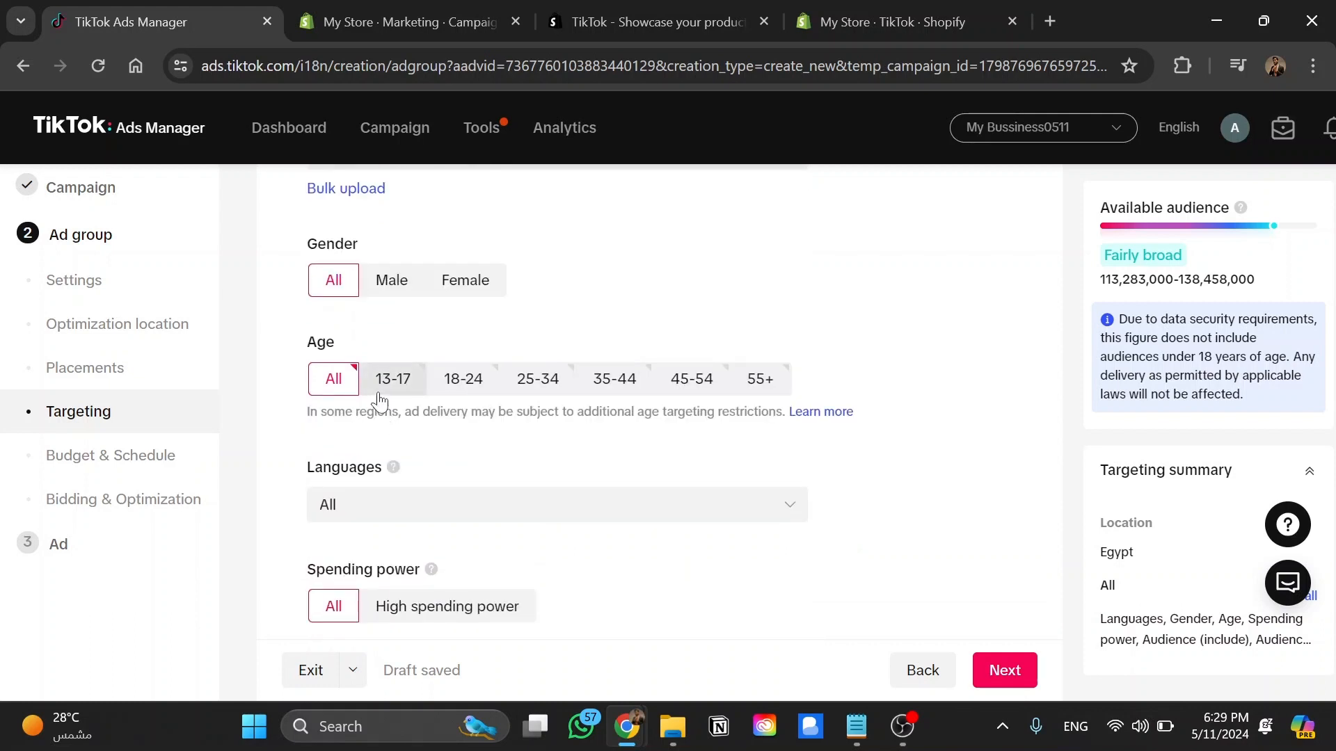
pyautogui.scroll(-3)
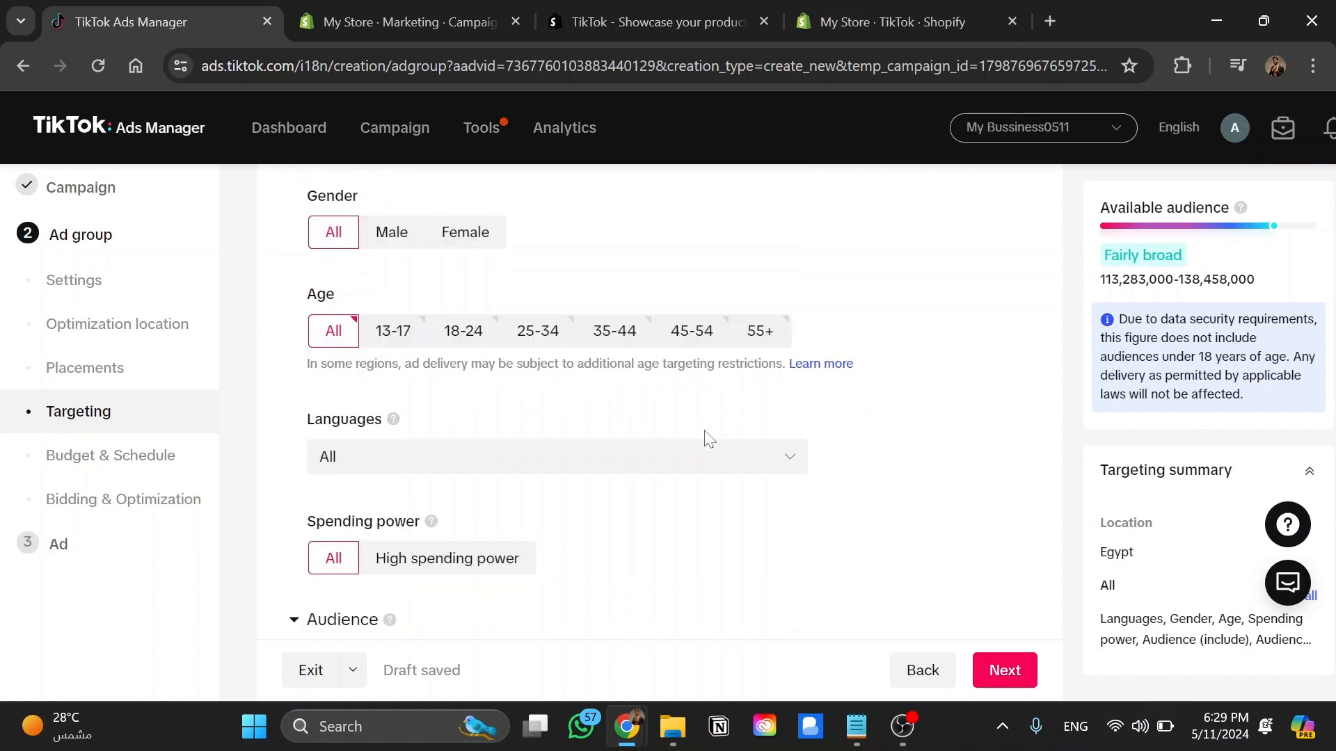
pyautogui.click(555, 456)
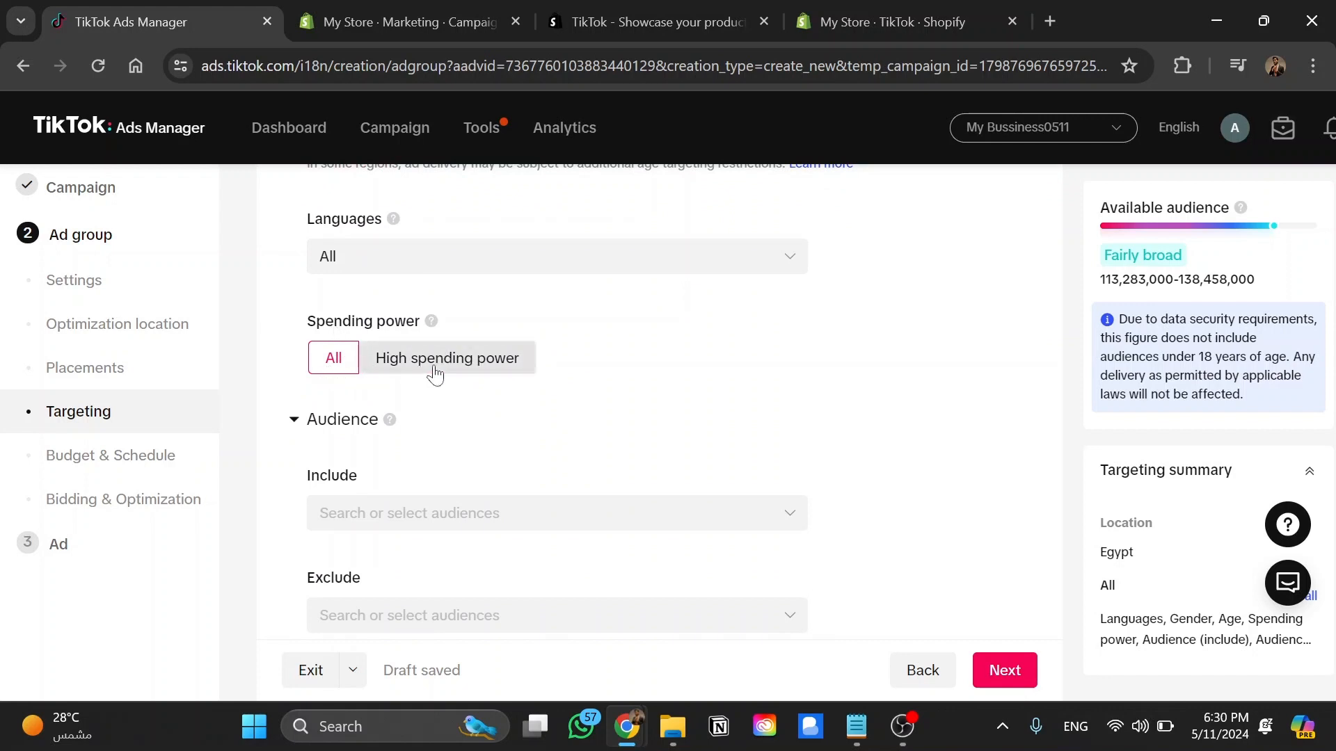
pyautogui.click(333, 357)
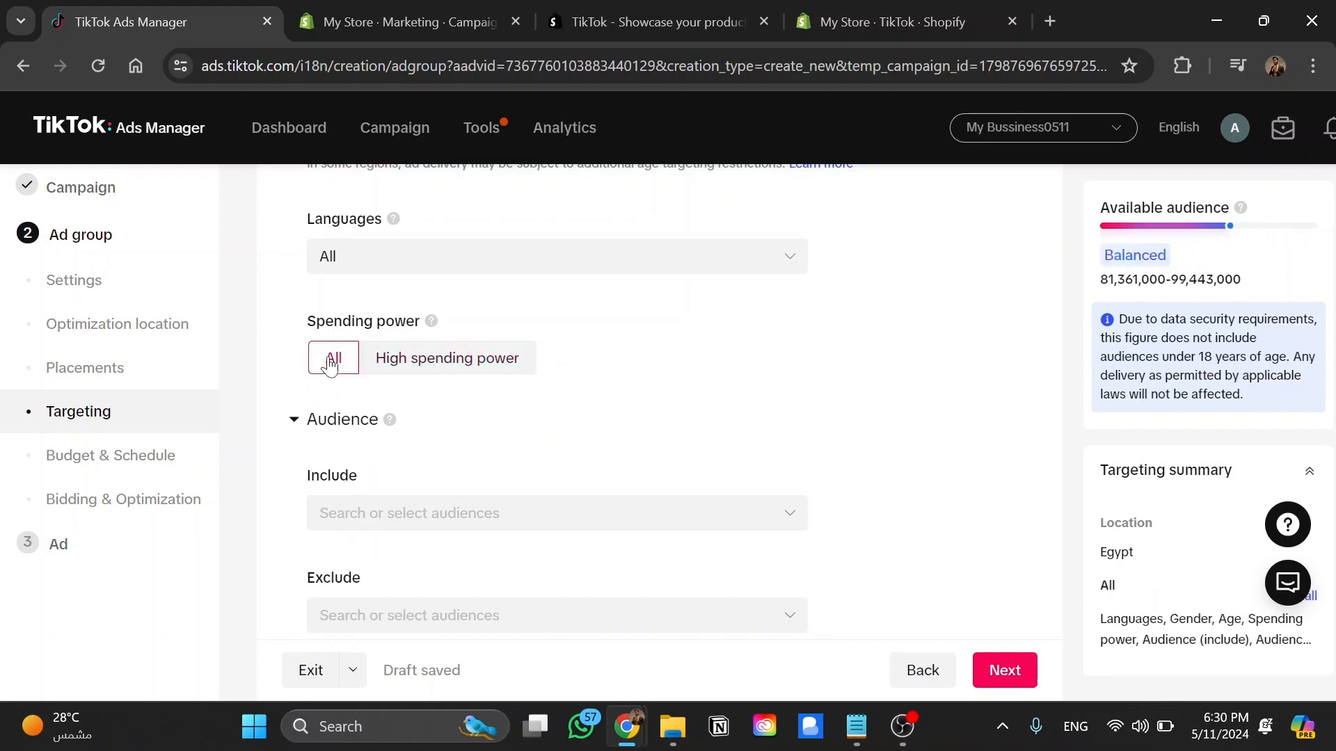
pyautogui.scroll(-3)
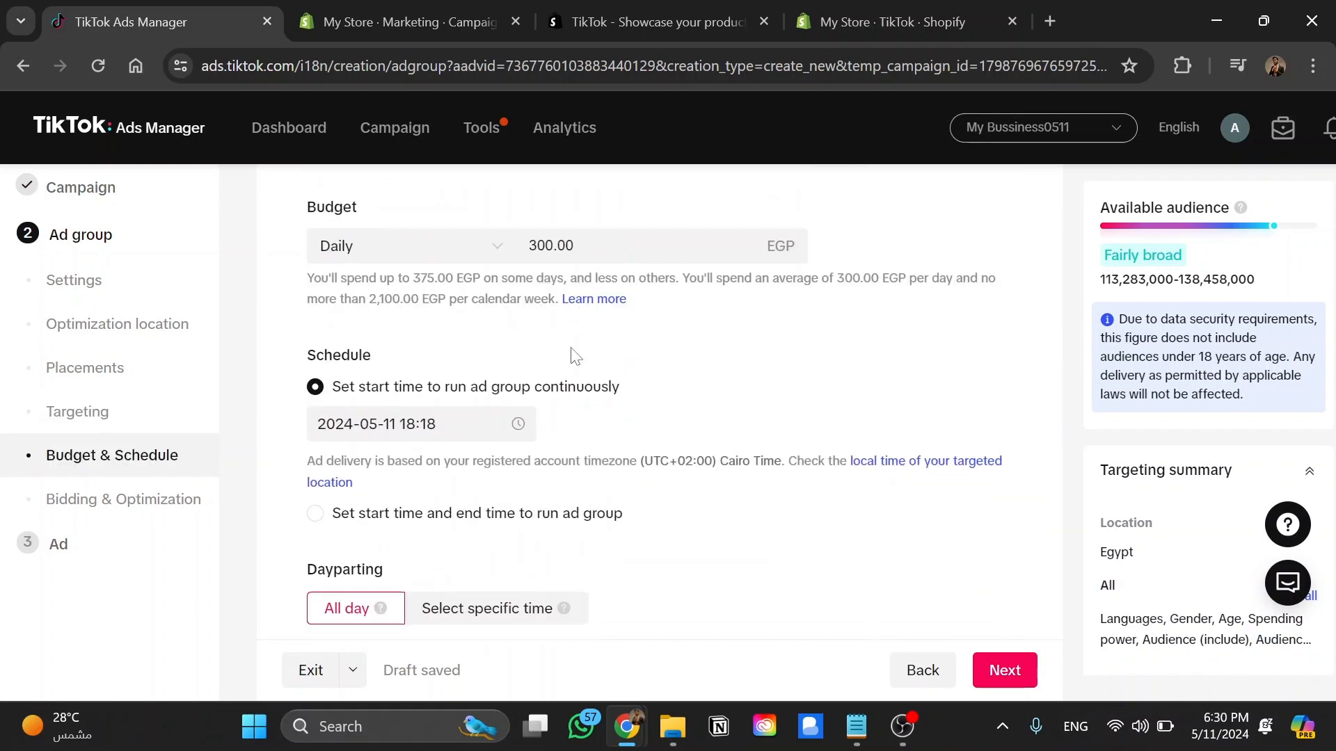
pyautogui.click(124, 498)
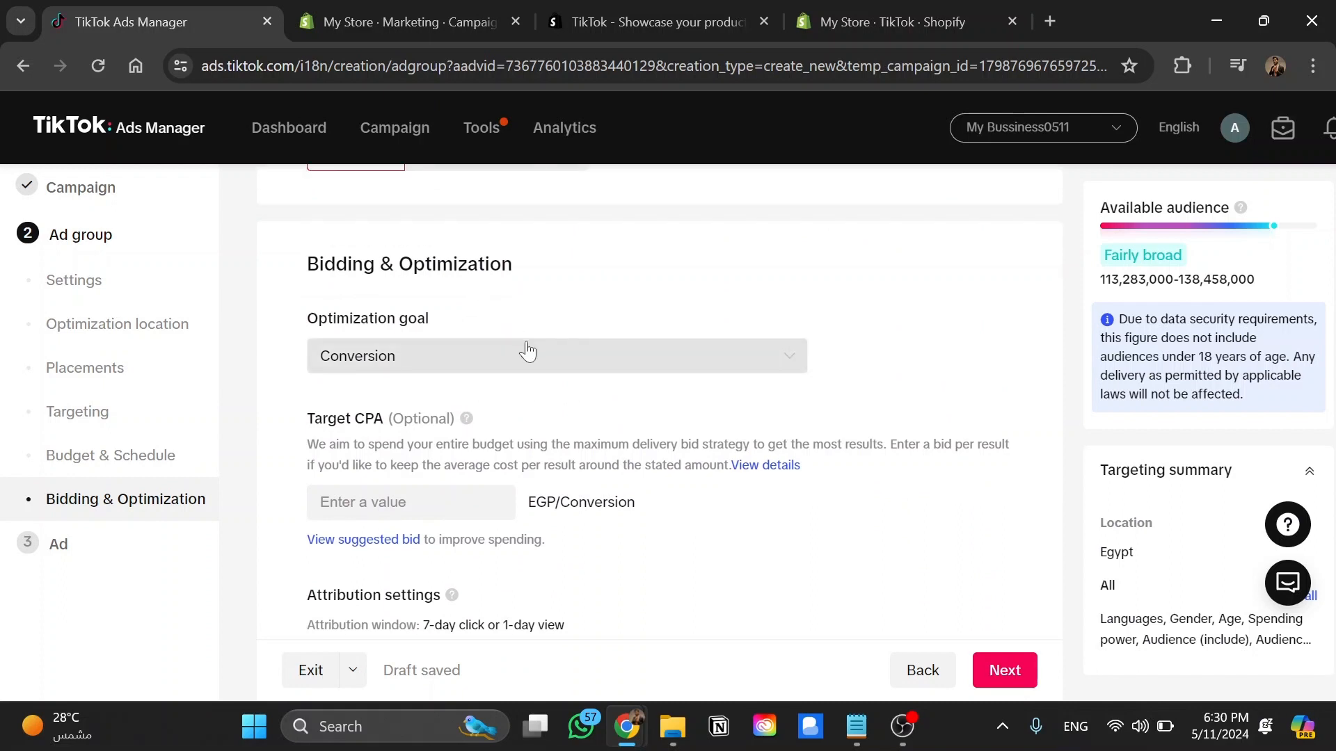
pyautogui.scroll(-3)
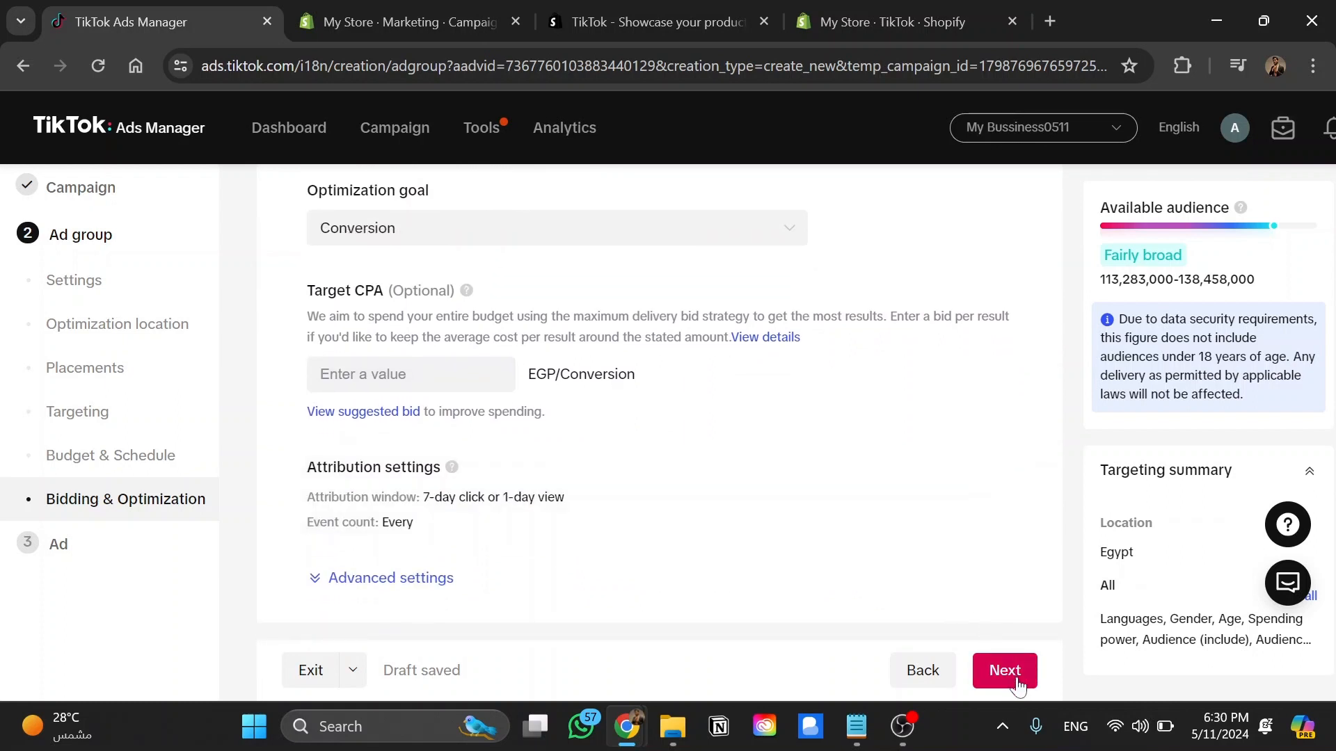
# Advance to the Ad step and review the timestamped ad name, empty identity and Single video format
pyautogui.click(1003, 670)
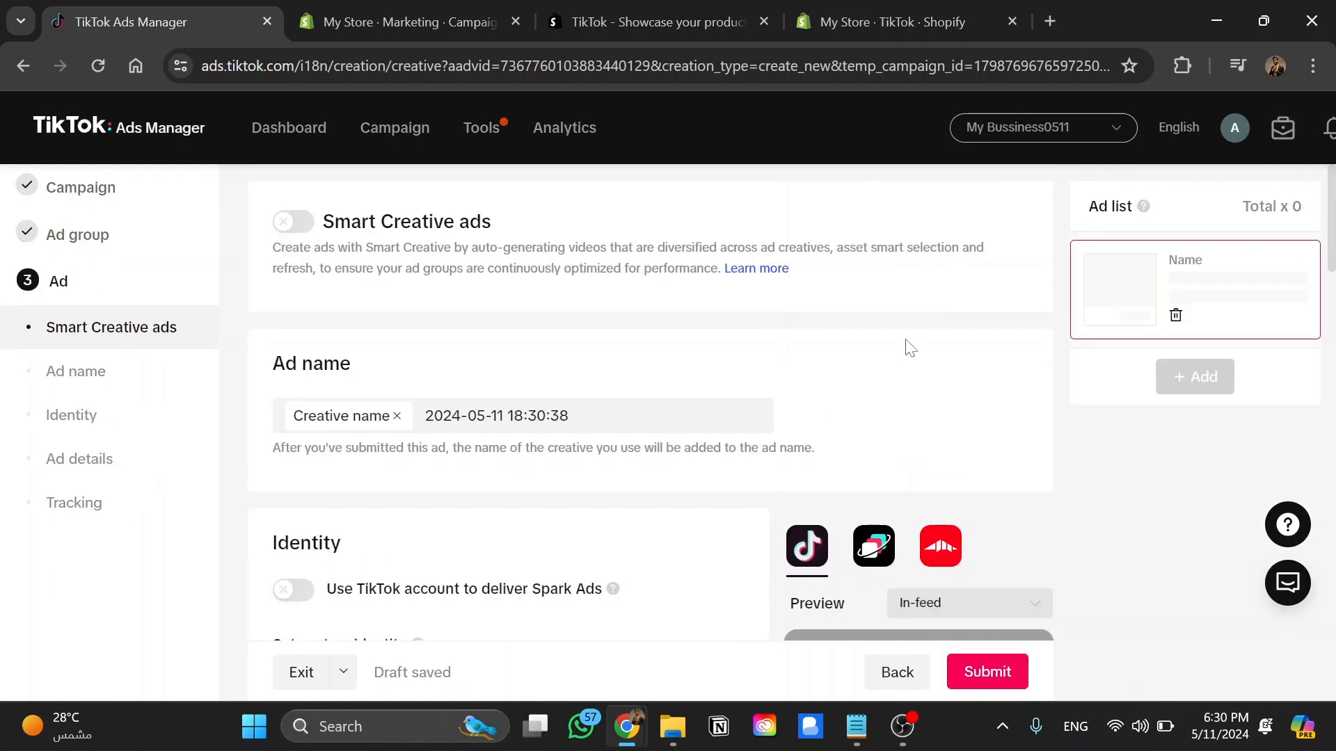
pyautogui.scroll(-3)
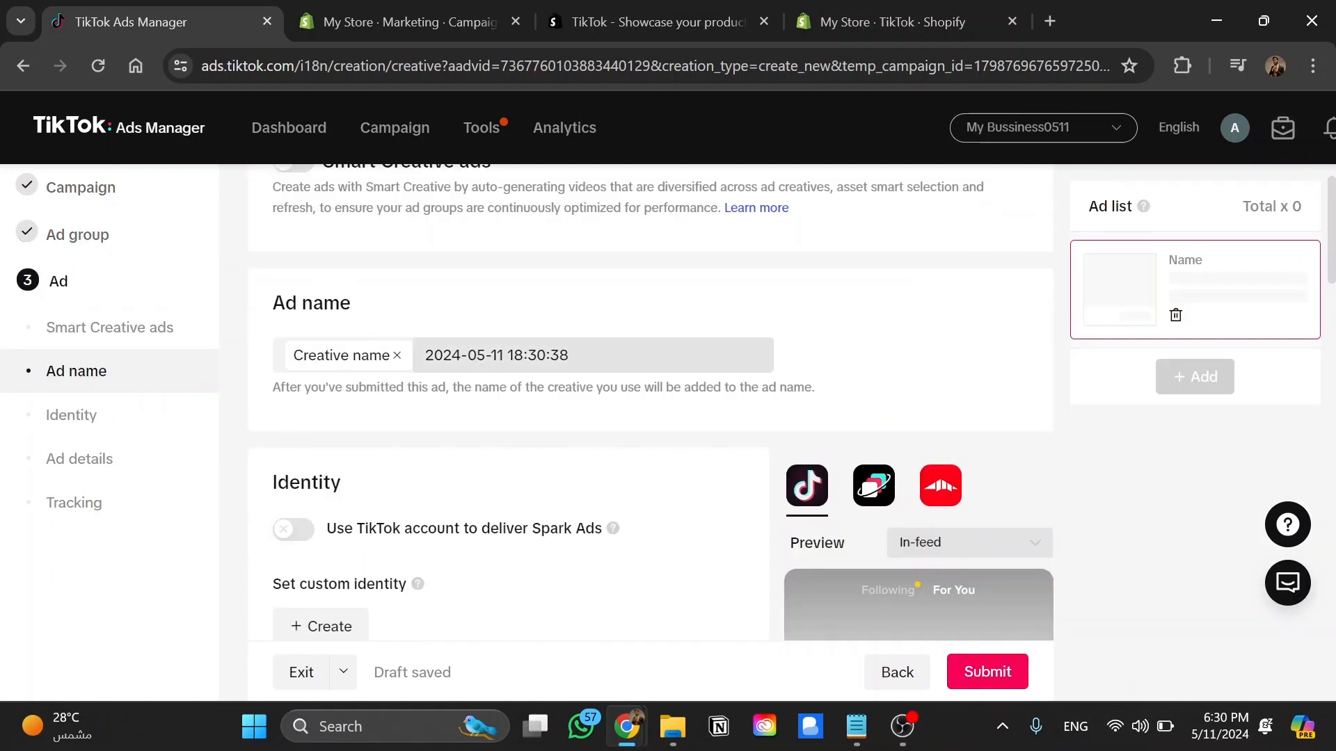
pyautogui.scroll(-3)
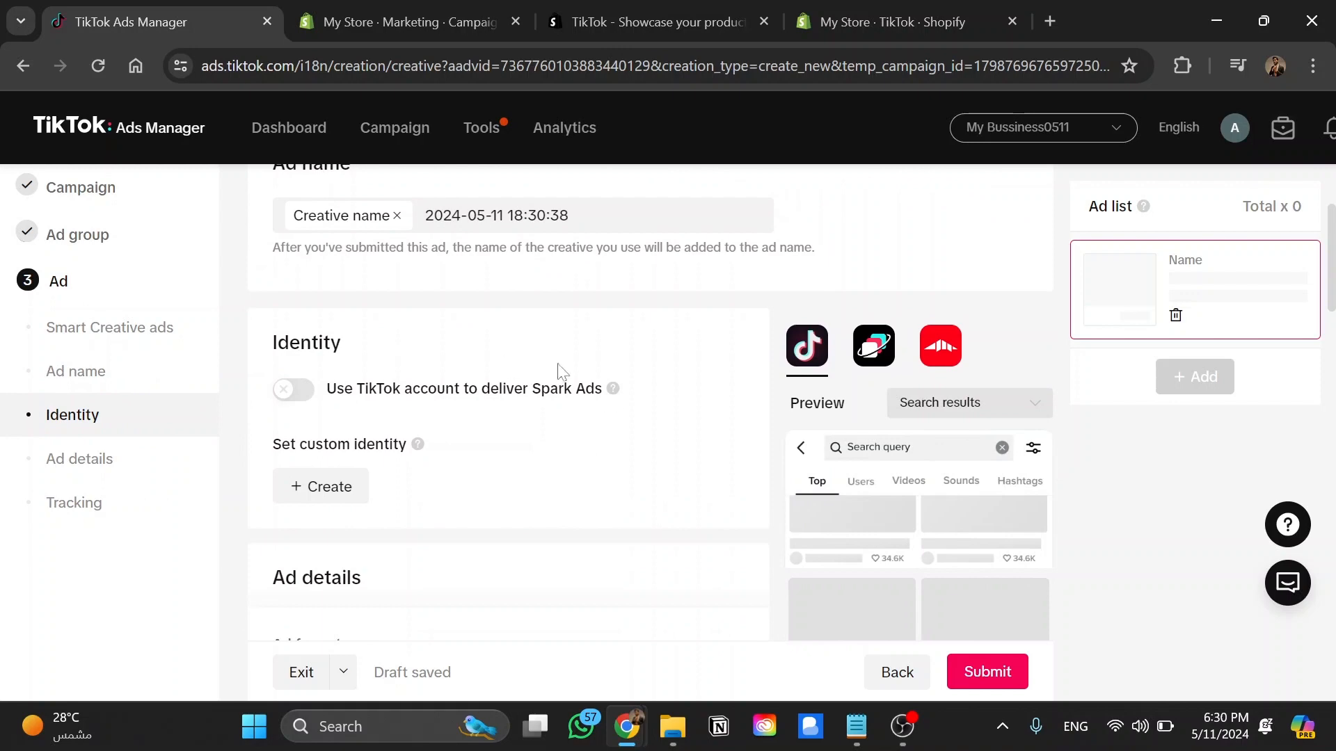
pyautogui.scroll(-3)
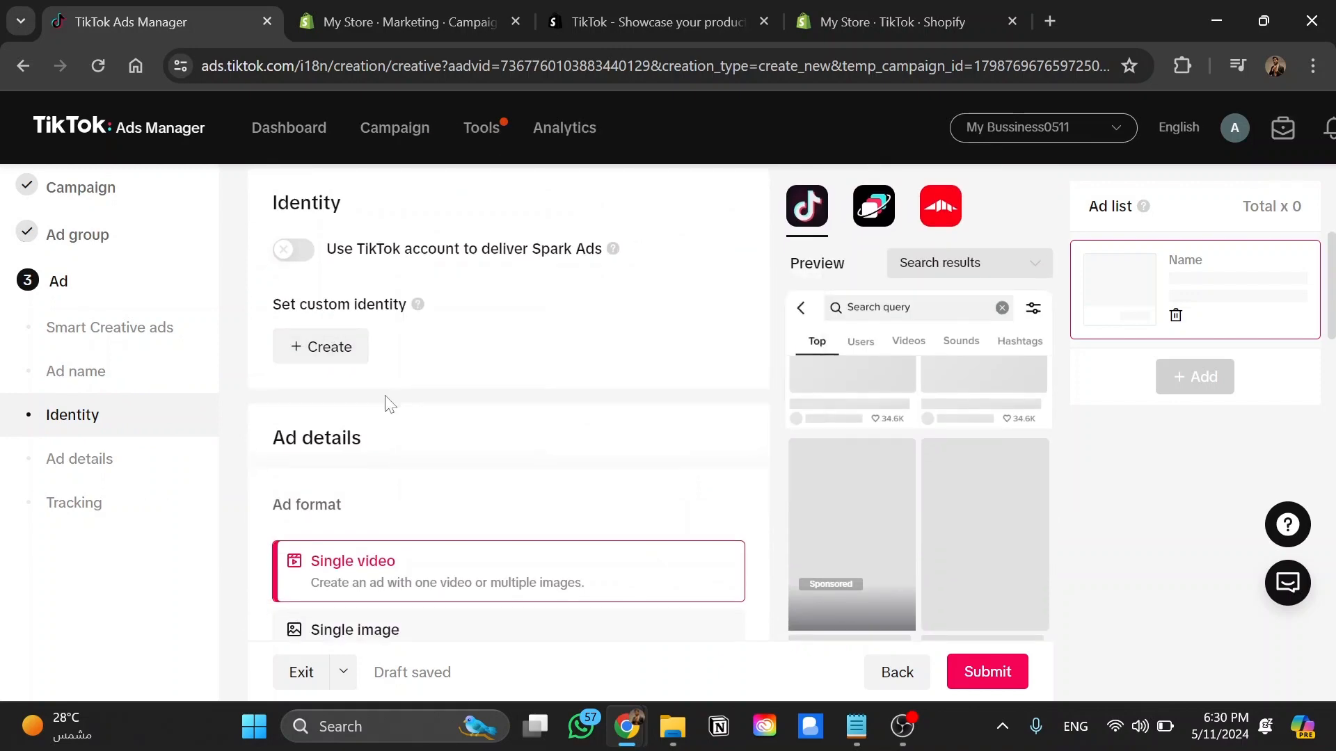
pyautogui.scroll(-3)
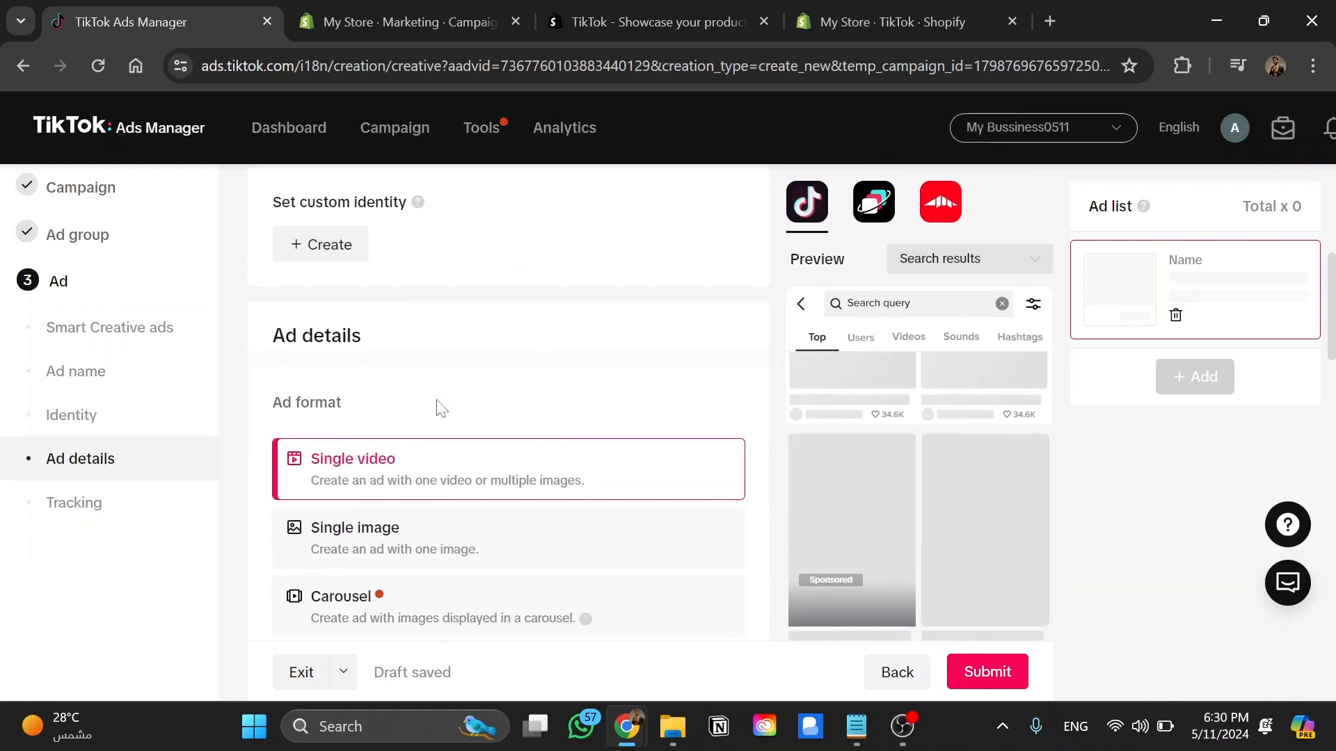
pyautogui.click(968, 258)
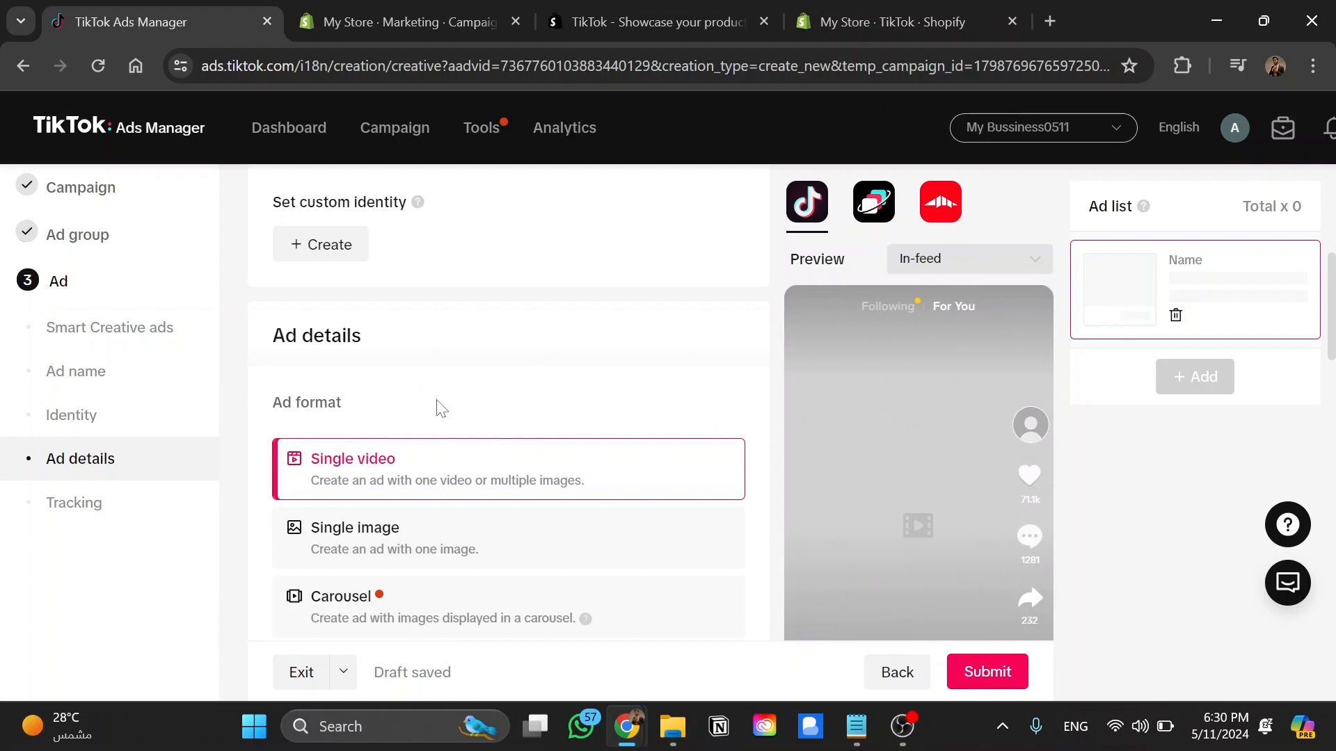
pyautogui.click(967, 258)
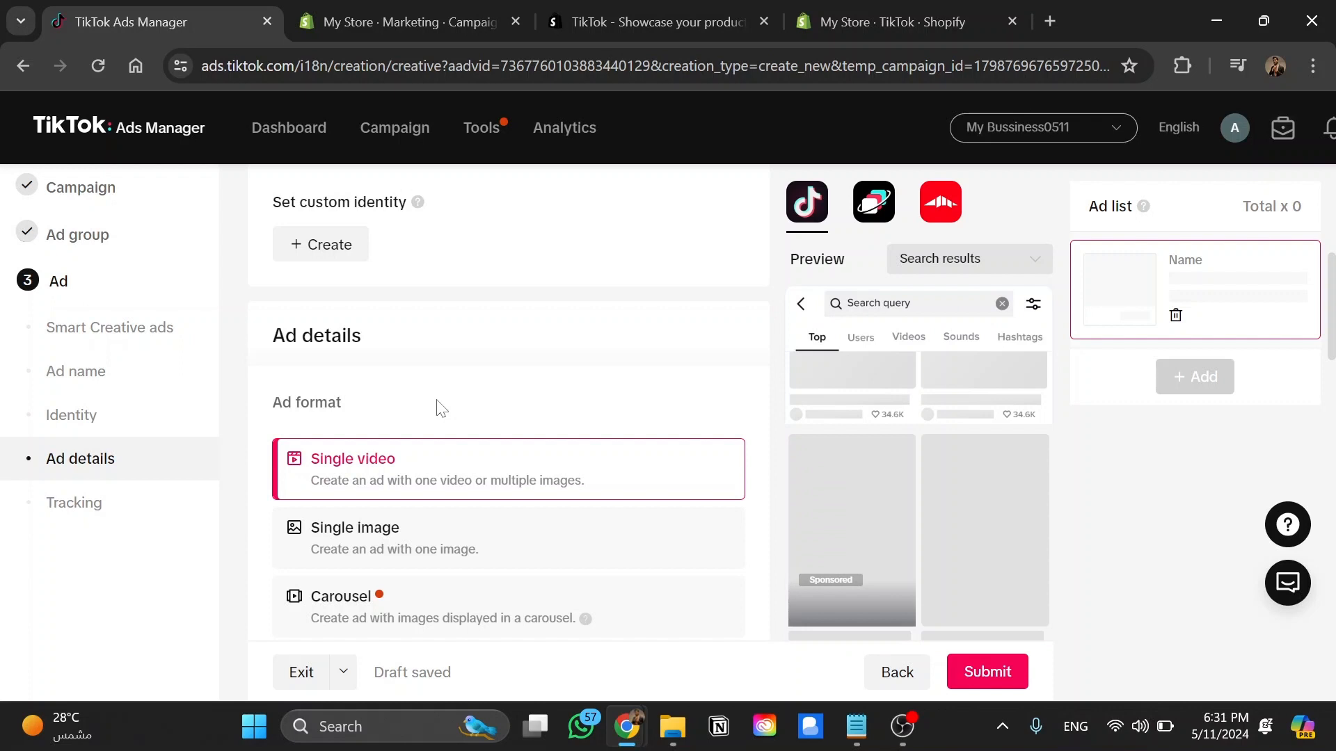
pyautogui.click(967, 259)
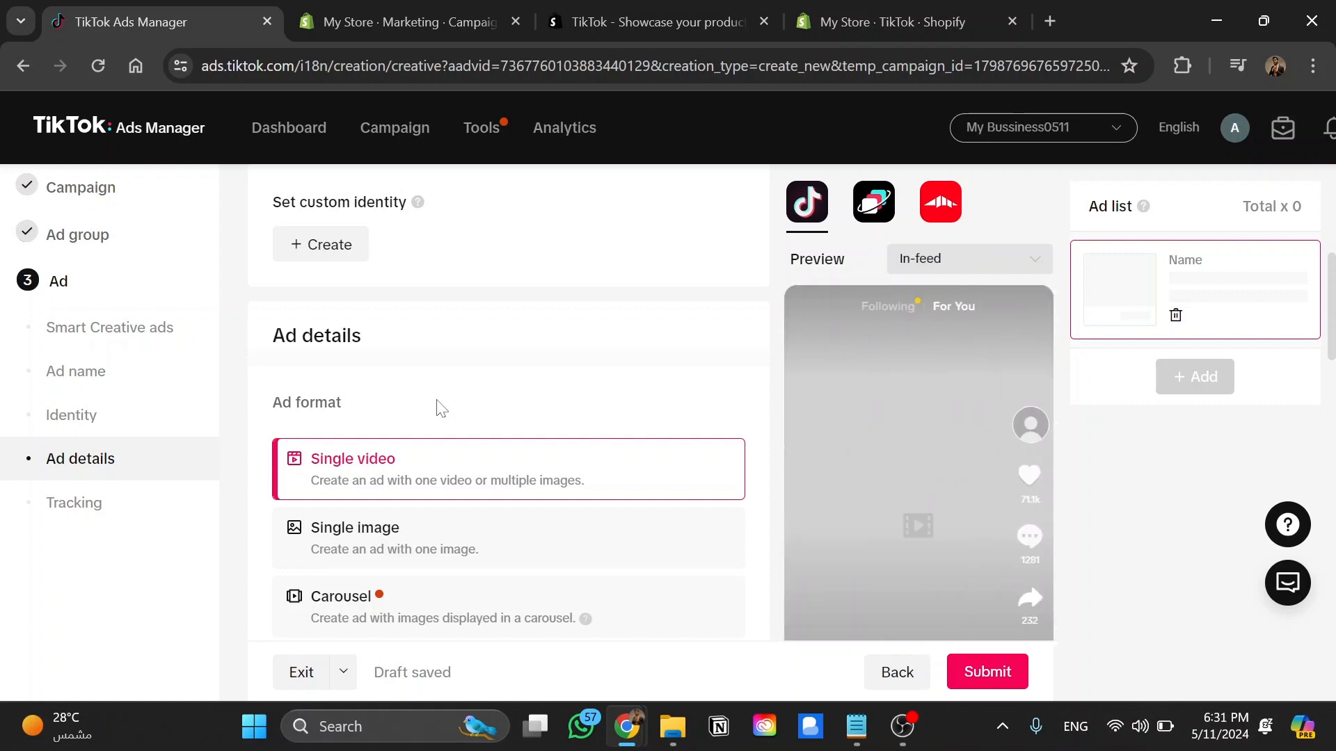